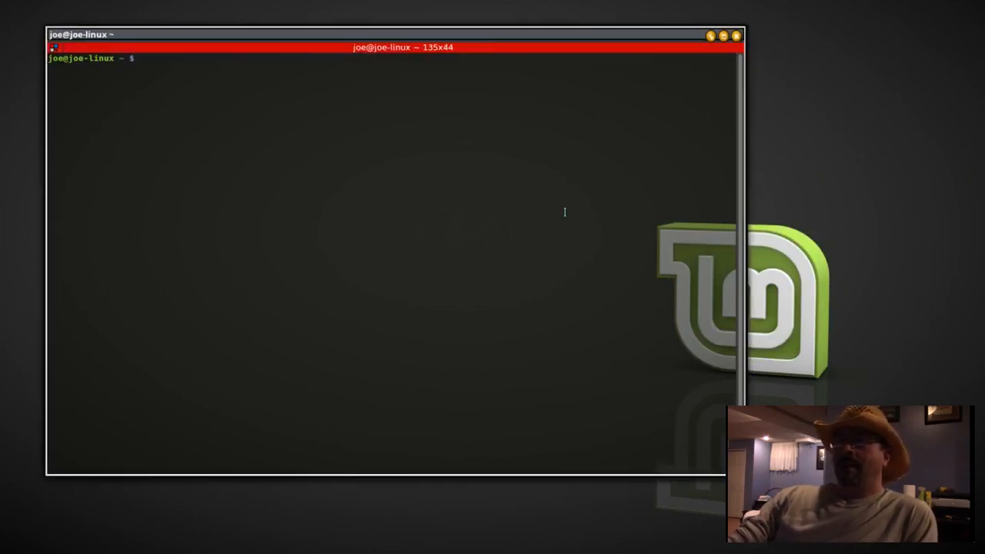
# Step: Run 'sudo apt install boinc-client boinc-manager' in the terminal
pyautogui.write('sudo')
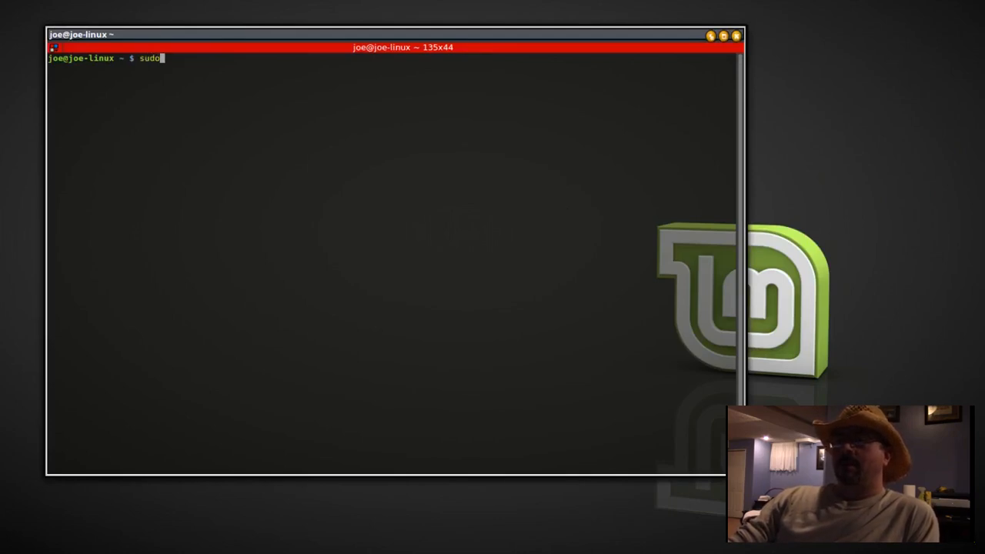
pyautogui.write('apt')
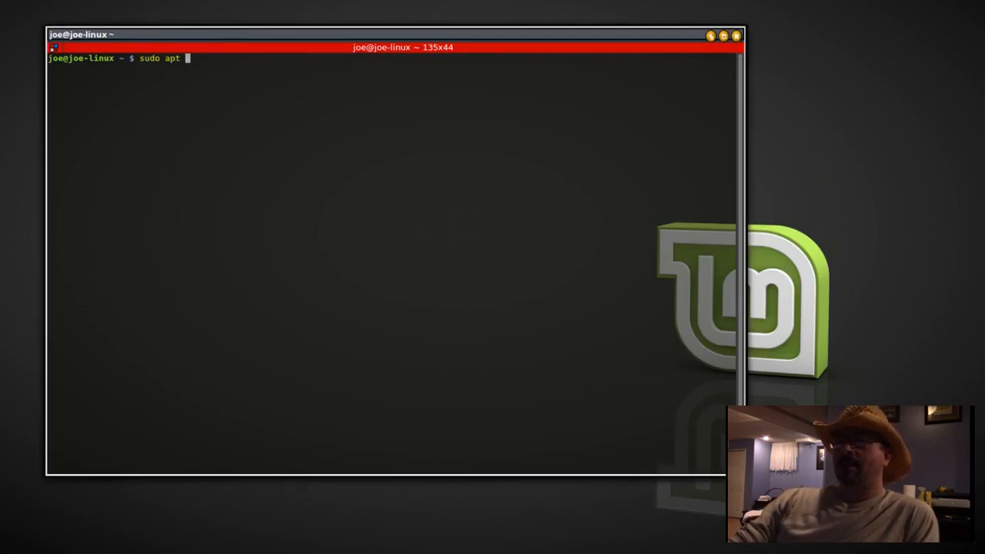
pyautogui.write('install')
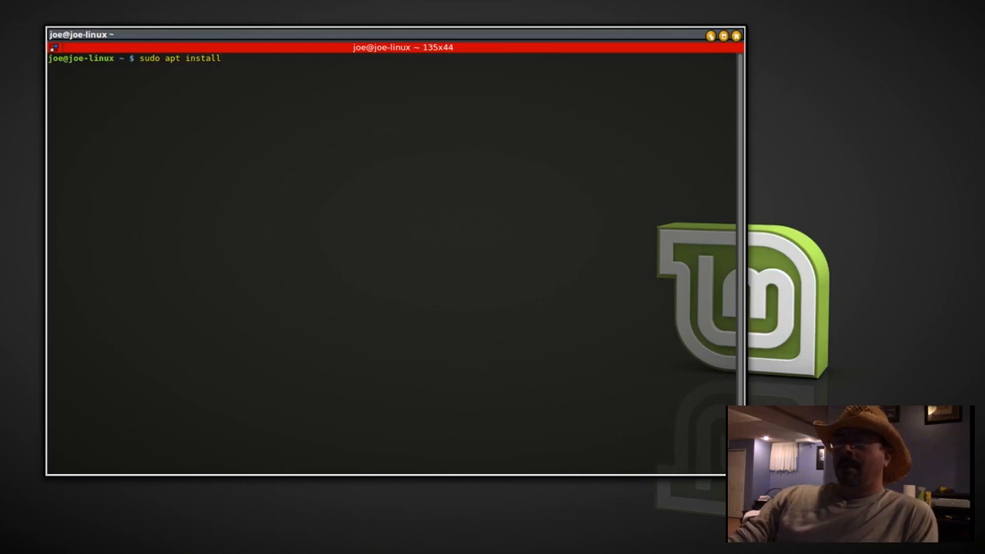
pyautogui.write('boinc')
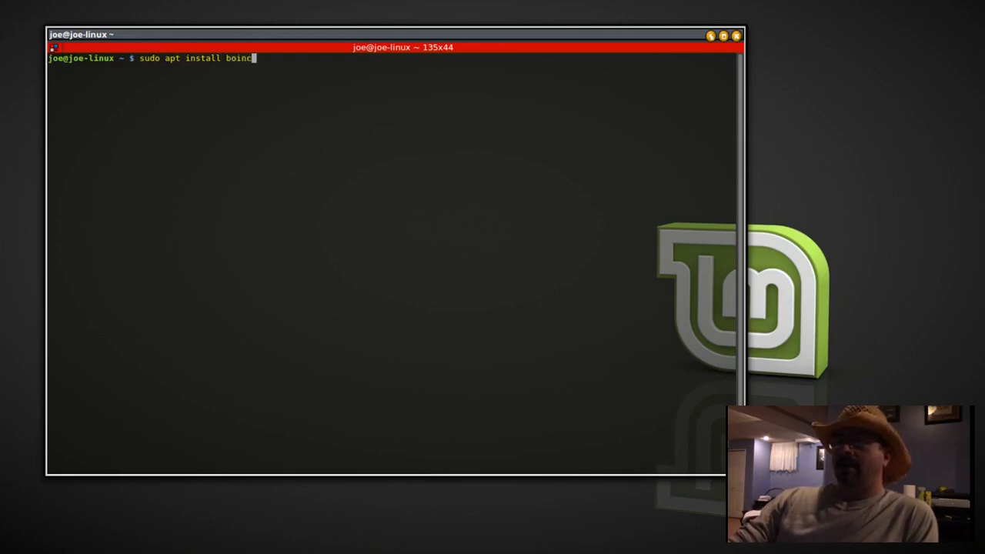
pyautogui.write('-c')
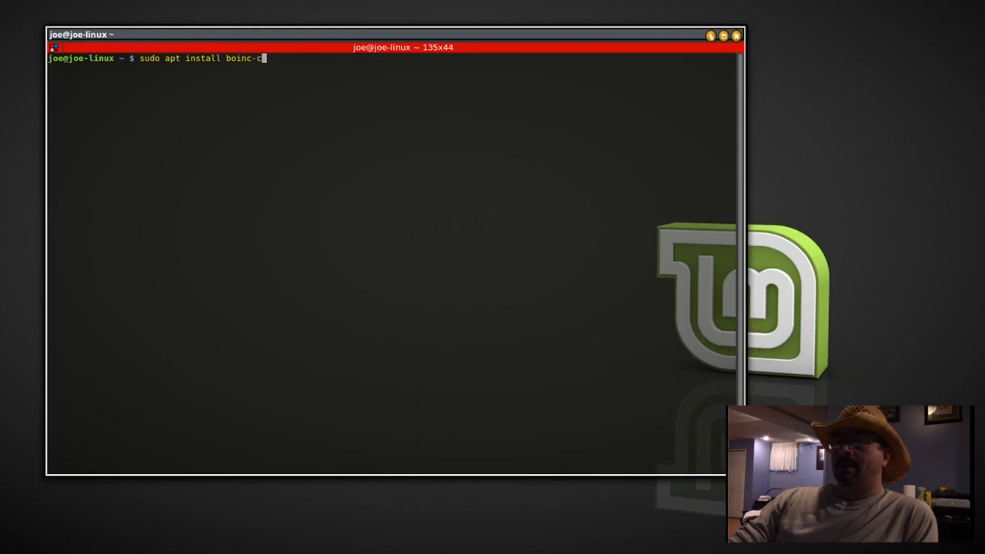
pyautogui.write('lient boinc')
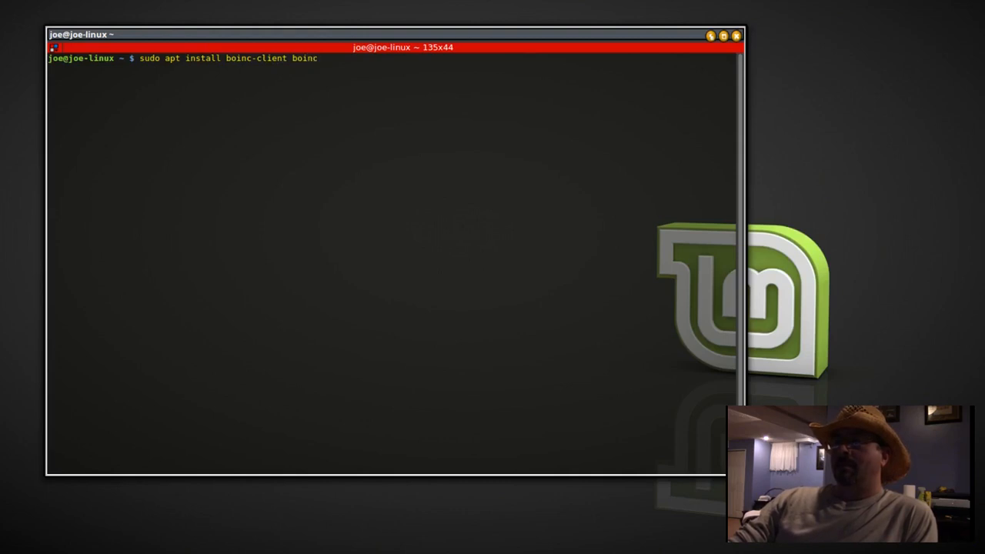
pyautogui.write('-manager')
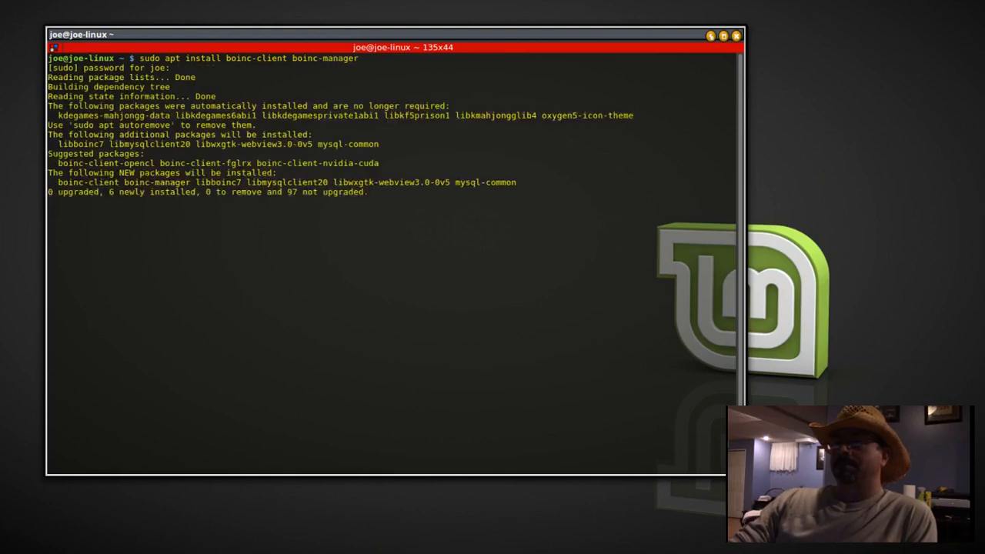
# Step: Confirm with 'y' and let apt download and set up the BOINC packages
pyautogui.press('Return')
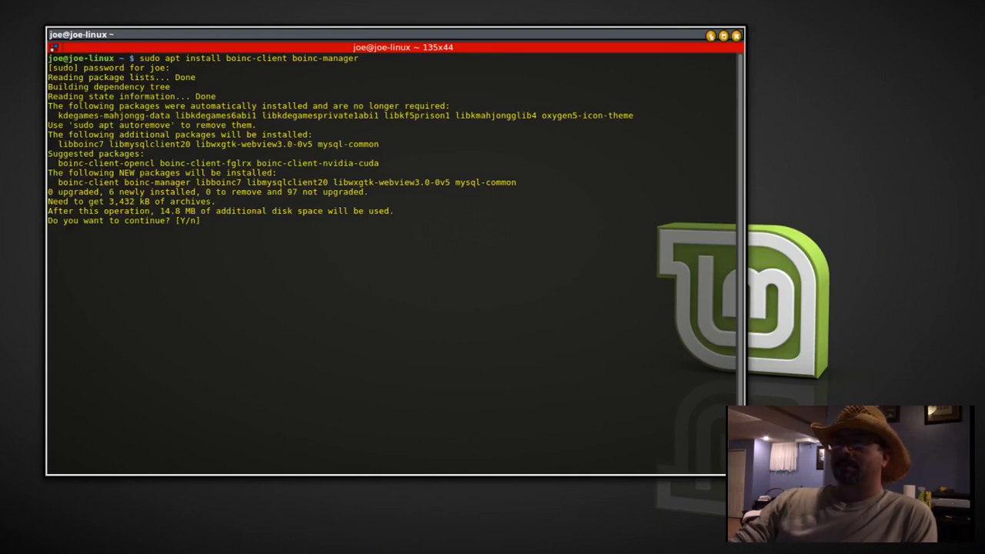
pyautogui.write('y')
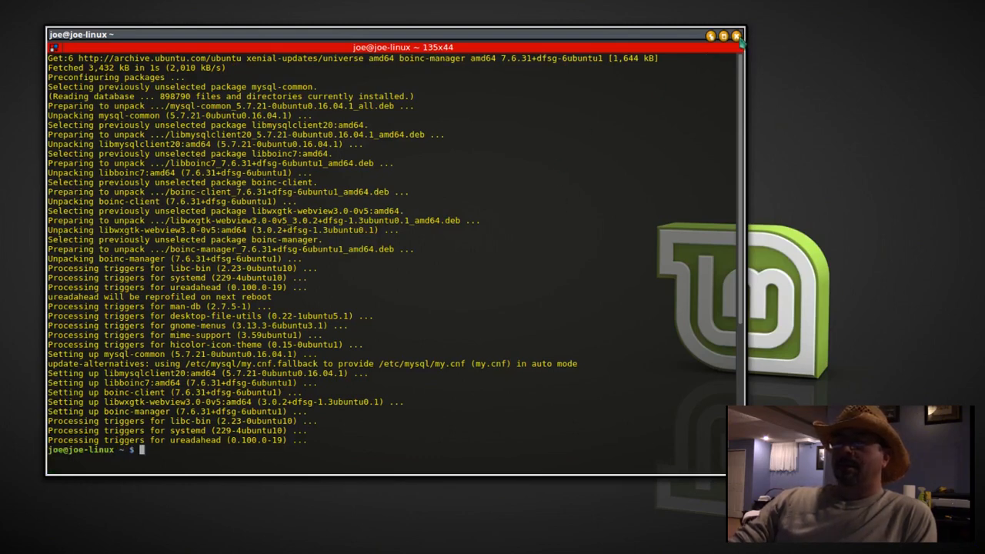
# Step: Launch BOINC Manager from the Mint menu and move the project chooser beside it
pyautogui.click(733, 37)
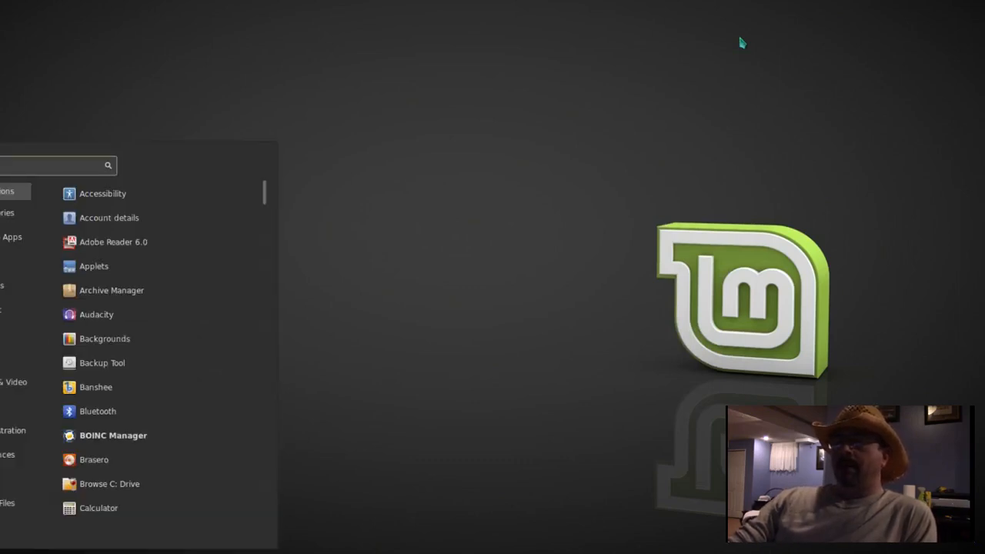
pyautogui.moveTo(93, 459)
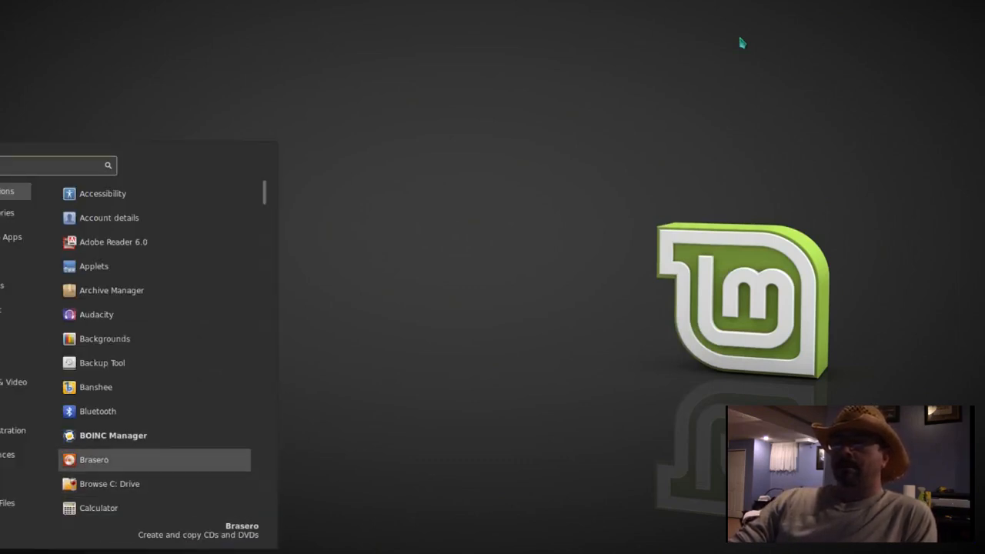
pyautogui.moveTo(114, 436)
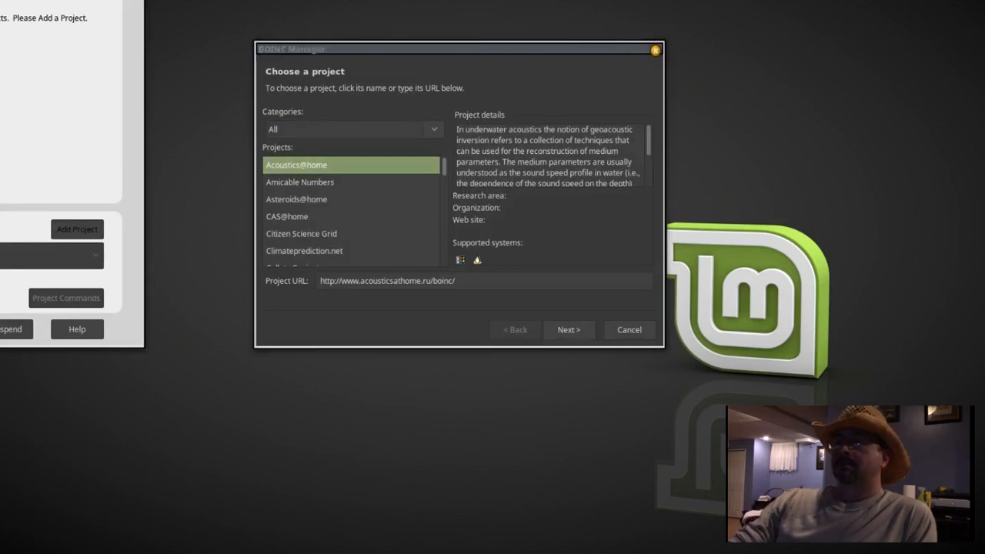
pyautogui.moveTo(395, 59)
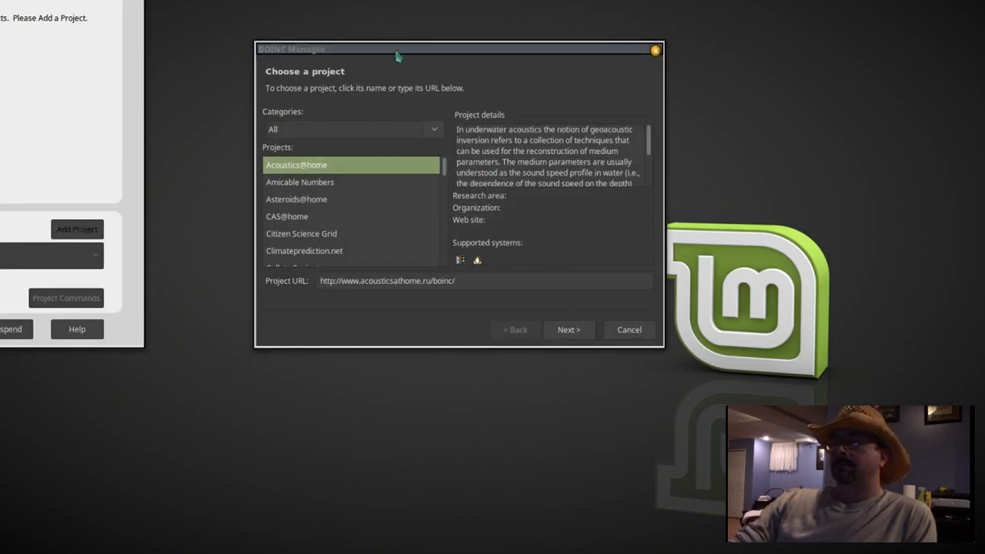
pyautogui.moveTo(397, 49); pyautogui.dragTo(573, 98)
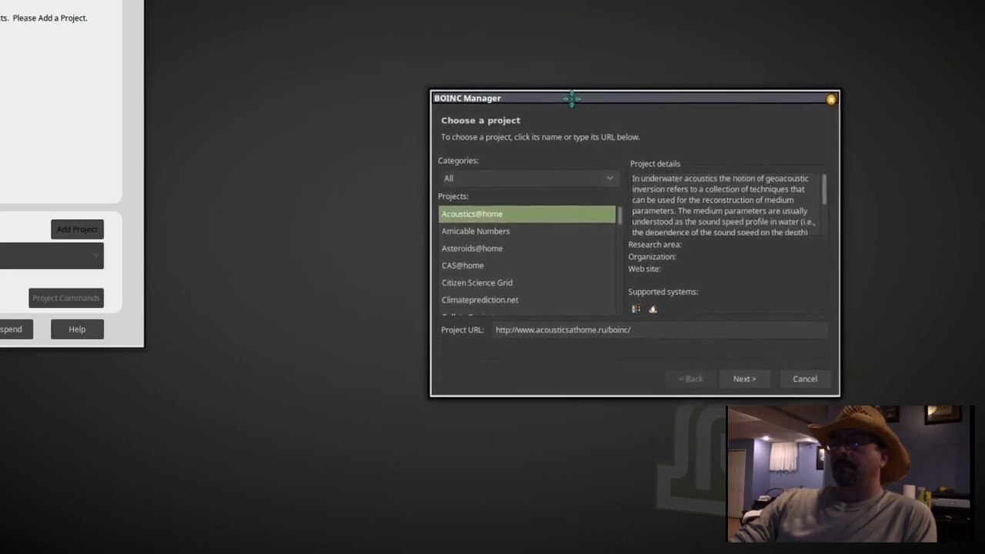
pyautogui.moveTo(573, 99); pyautogui.dragTo(584, 99)
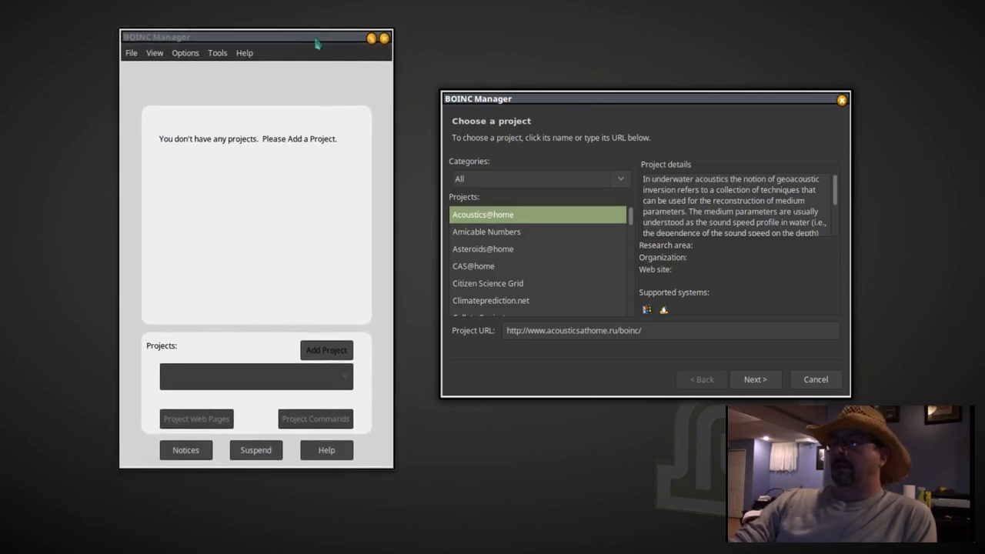
pyautogui.moveTo(200, 88)
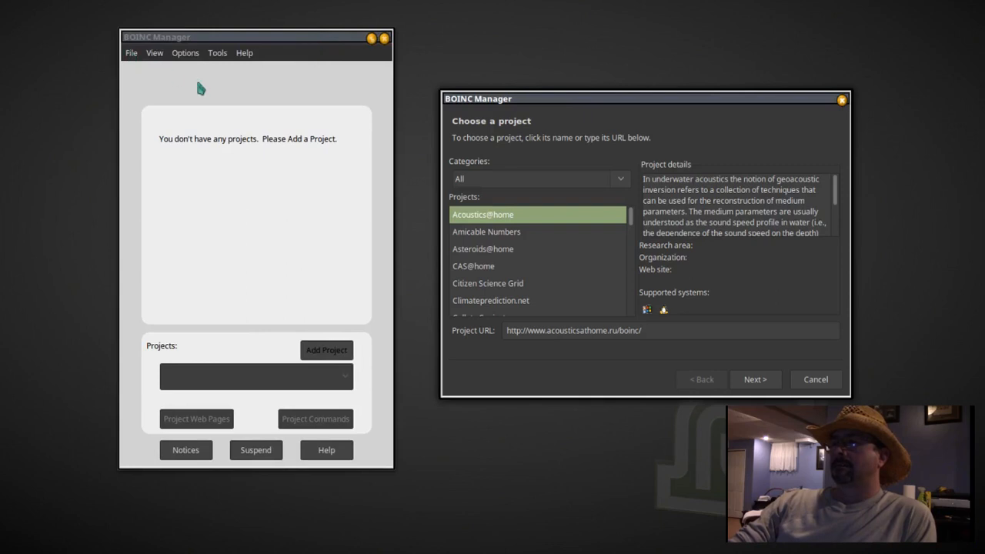
pyautogui.moveTo(576, 249)
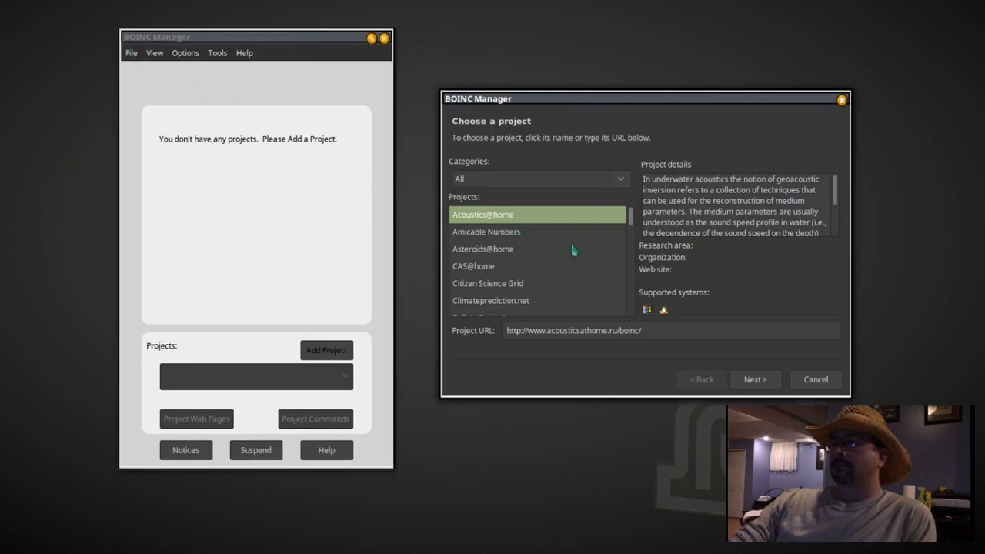
pyautogui.scroll(-3)
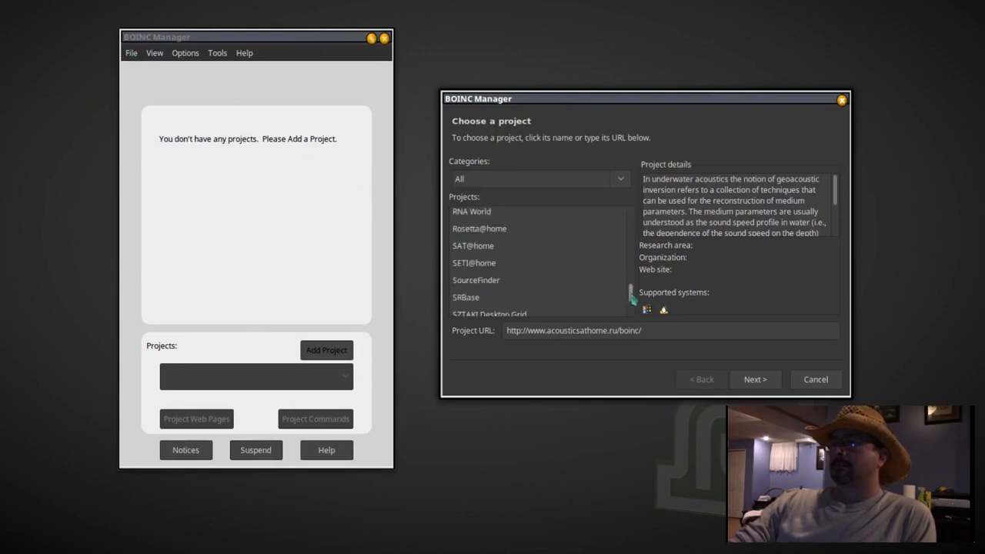
# Step: Choose SETI@home as the project and continue to the account identification step
pyautogui.click(474, 261)
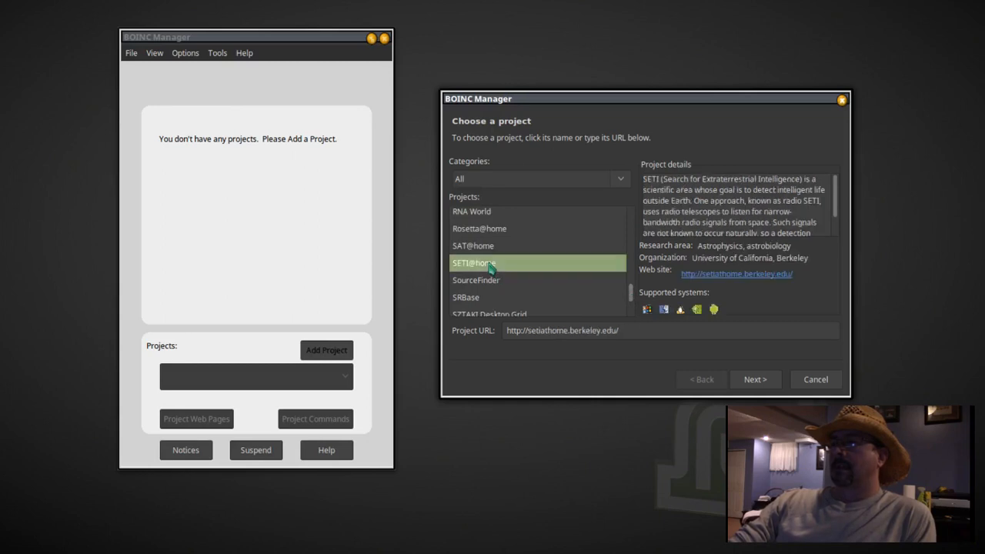
pyautogui.moveTo(773, 385)
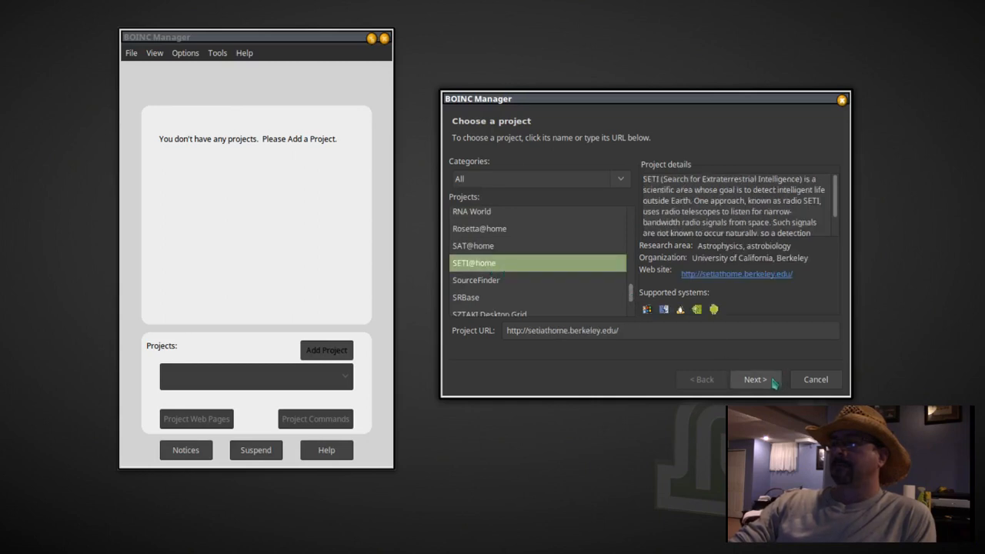
pyautogui.click(748, 379)
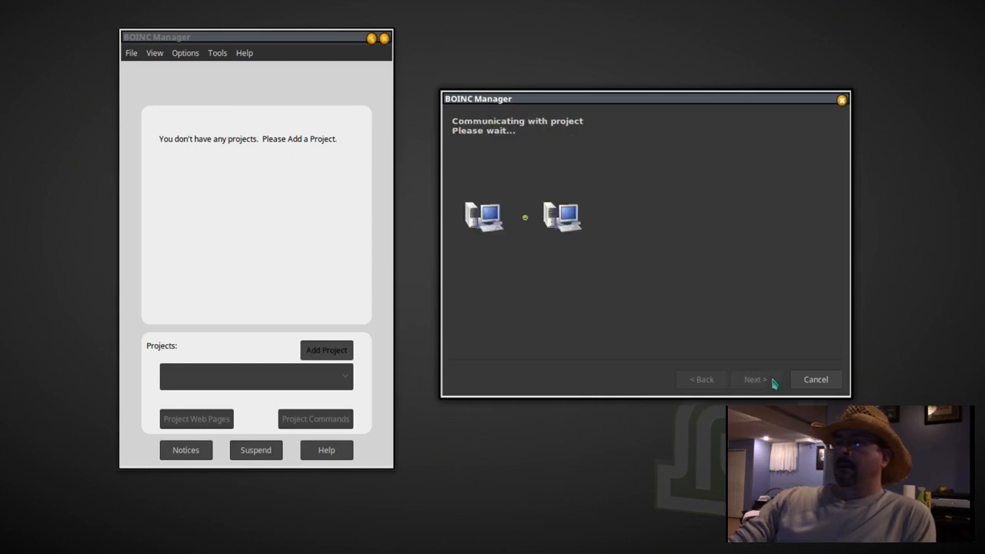
pyautogui.click(753, 379)
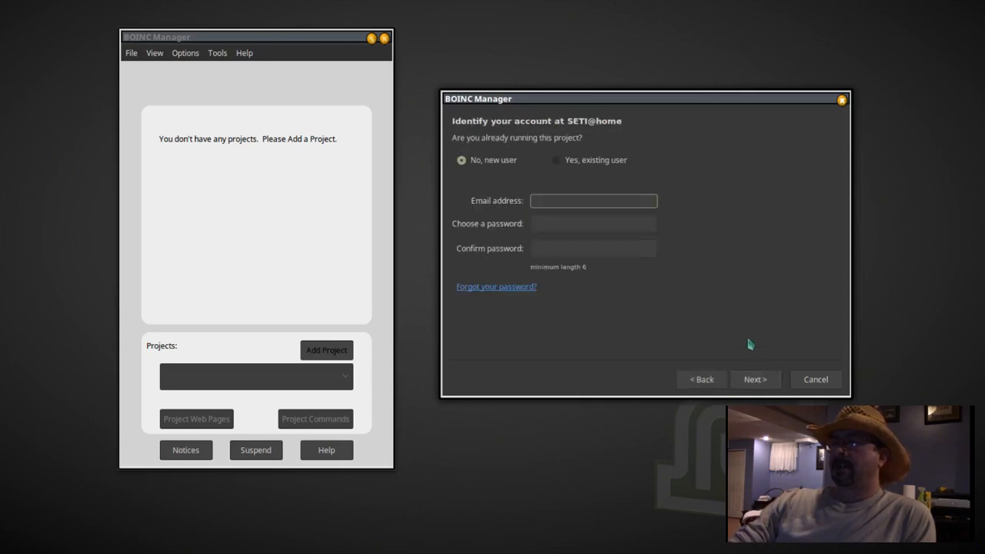
# Step: Sign in with an existing SETI@home account and password, completing the project addition
pyautogui.click(546, 160)
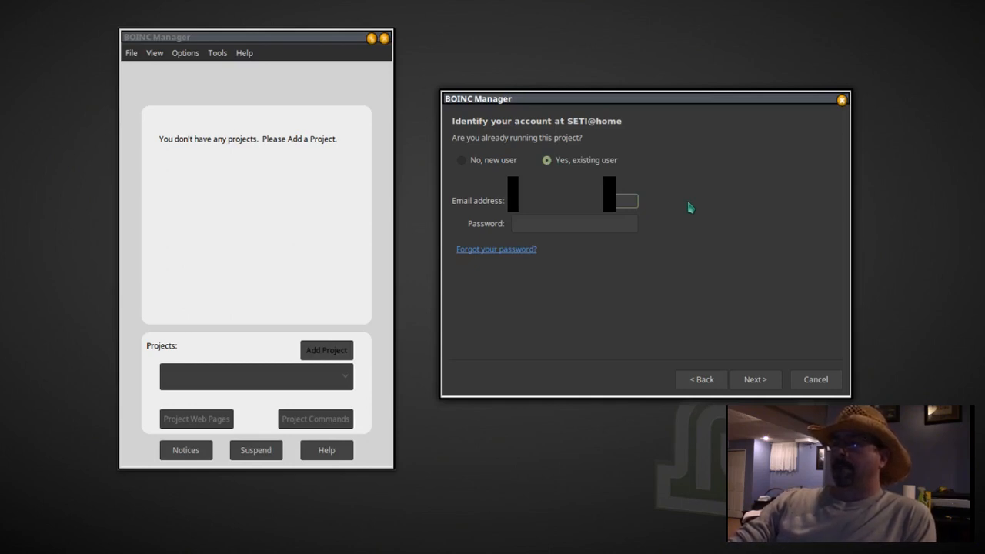
pyautogui.click(573, 224)
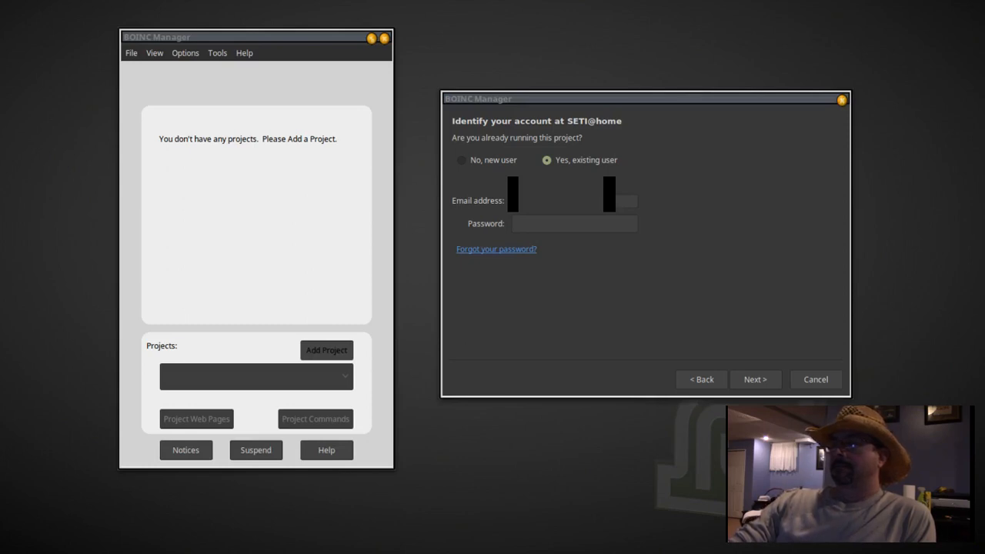
pyautogui.click(572, 223)
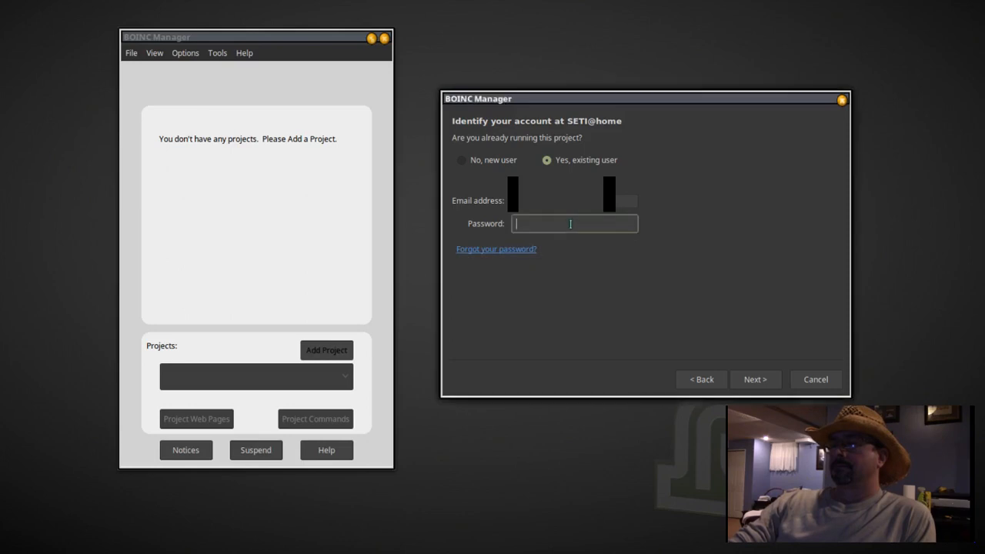
pyautogui.write('password')
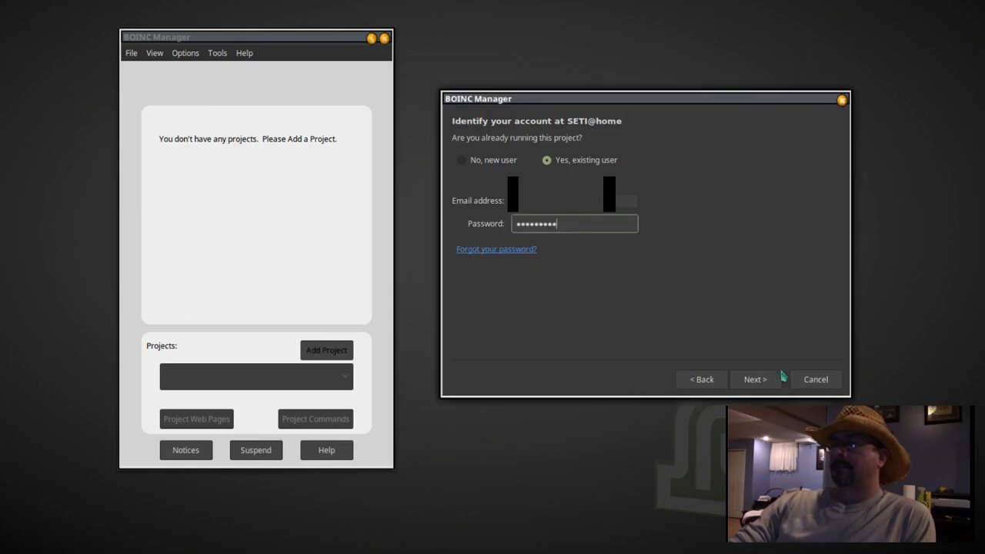
pyautogui.click(755, 379)
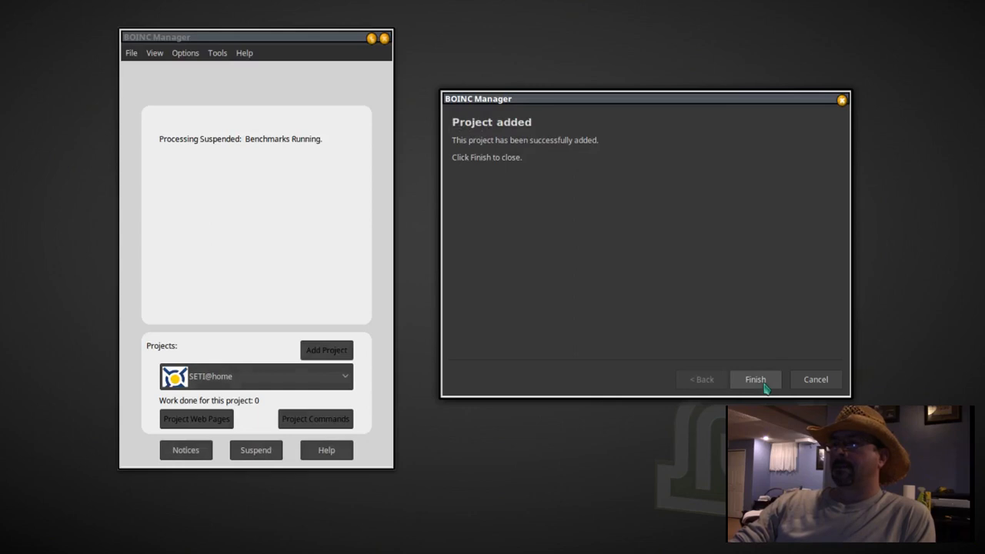
# Step: Finish the wizard, leaving SETI@home listed, and bring up the Options menu
pyautogui.click(754, 379)
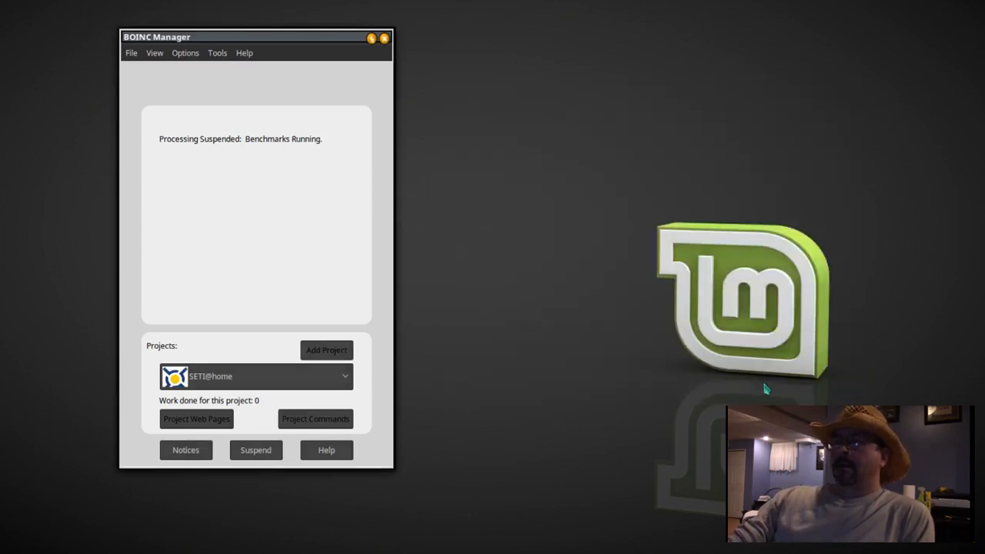
pyautogui.moveTo(197, 79)
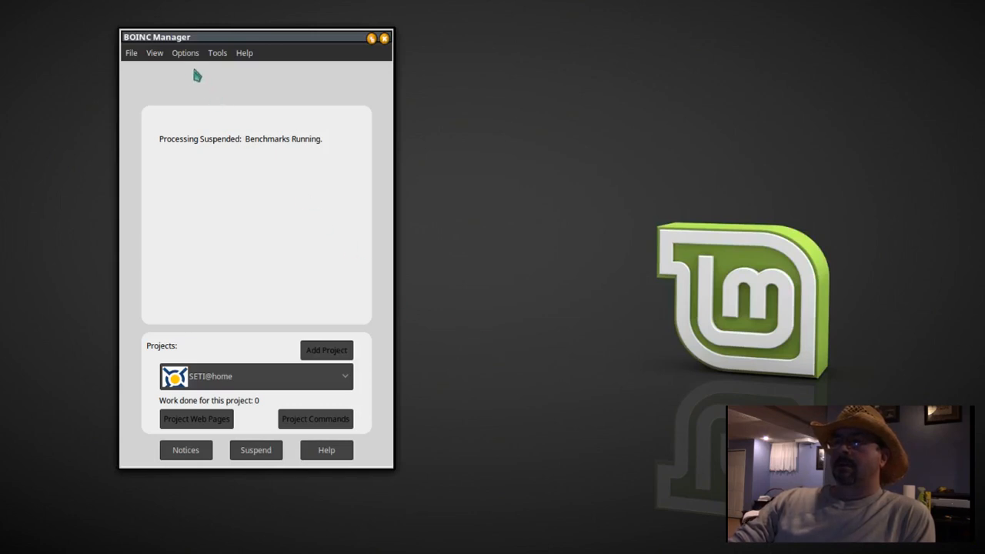
pyautogui.click(185, 53)
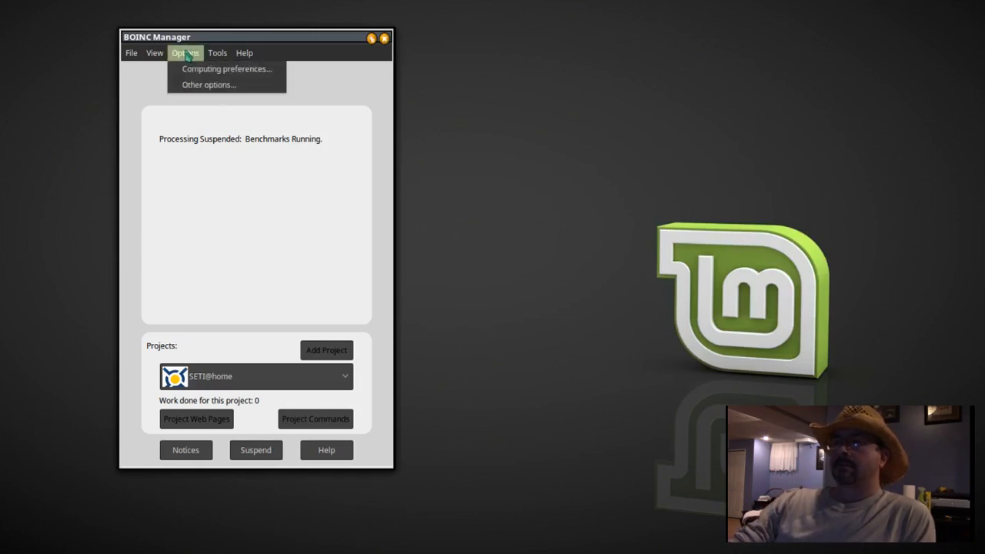
# Step: In Computing preferences, suspend when in use, 60 minutes idle threshold, CPU time 25%
pyautogui.click(225, 69)
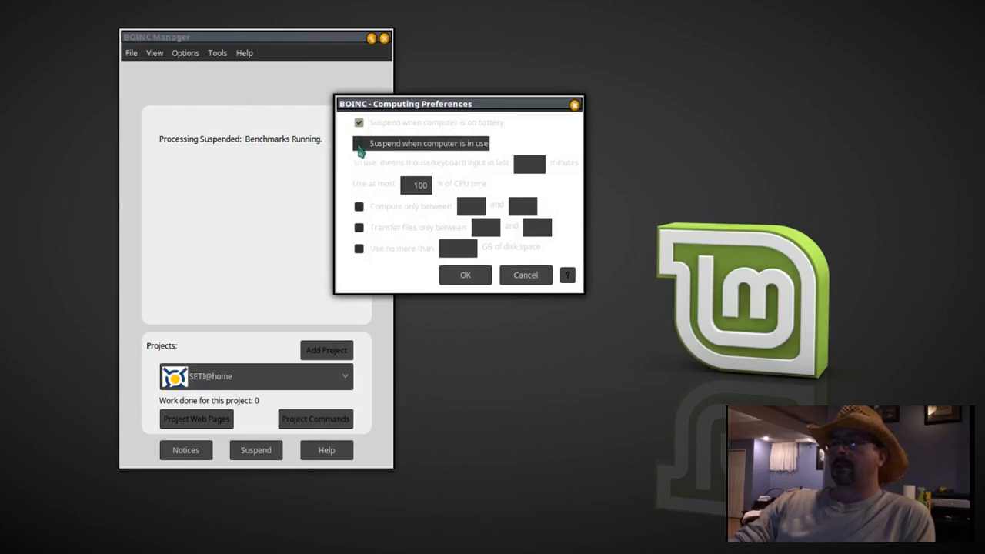
pyautogui.click(358, 145)
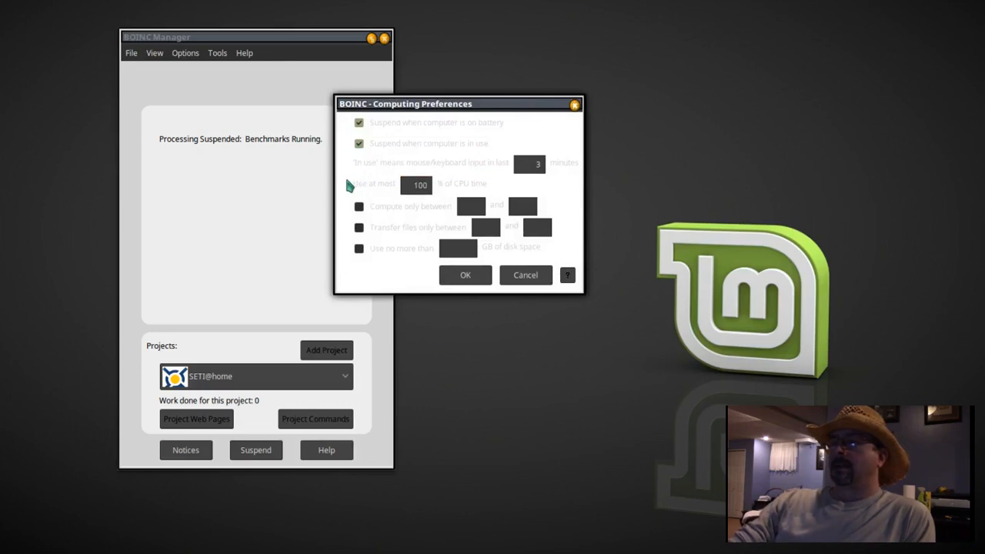
pyautogui.moveTo(453, 191)
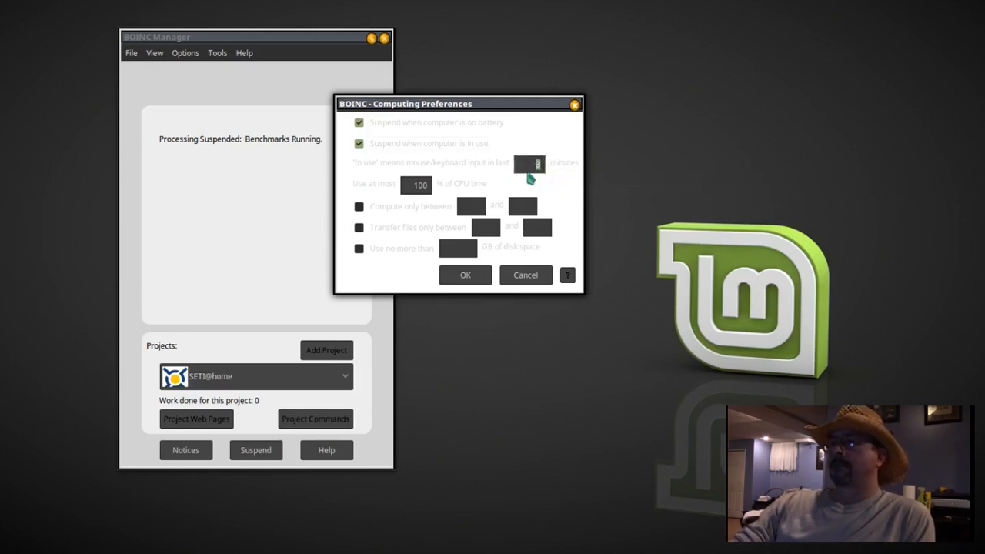
pyautogui.write('60')
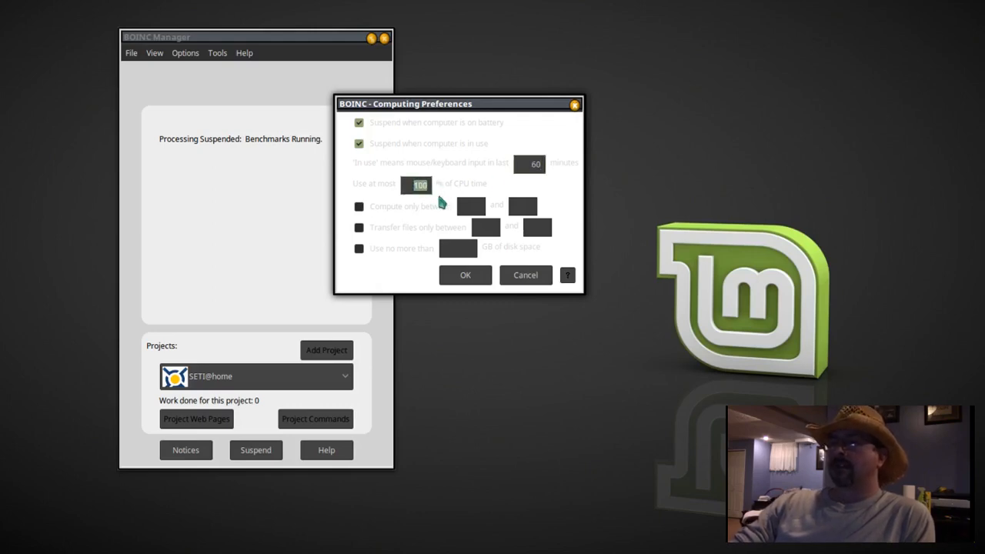
pyautogui.write('2')
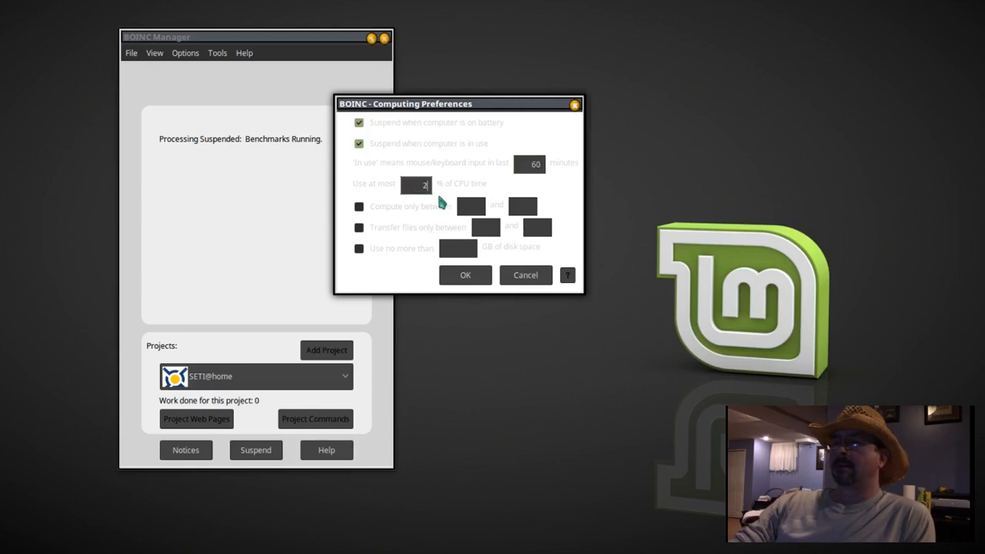
pyautogui.write('5')
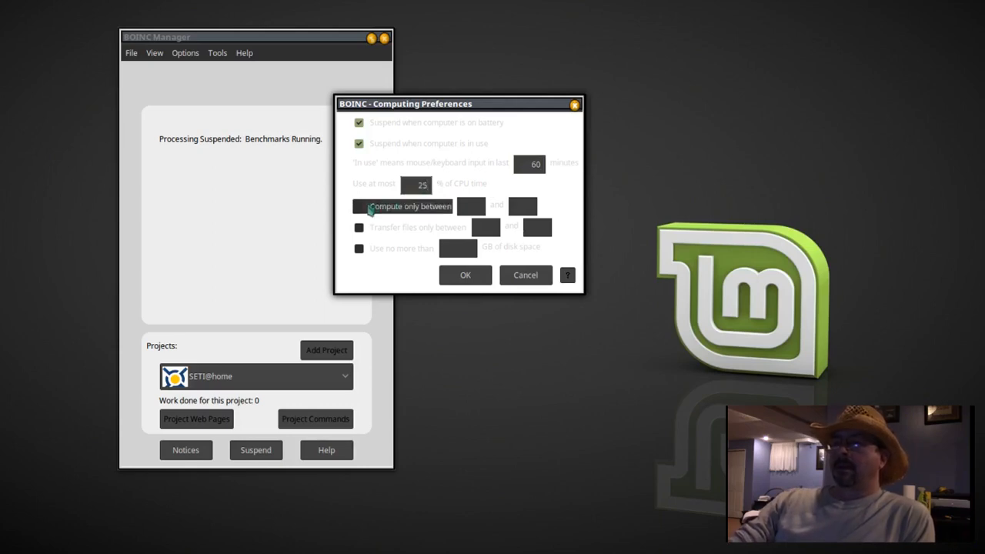
# Step: Limit computing and file transfers to a daily time window, keep disk limit 100%, and save
pyautogui.click(359, 206)
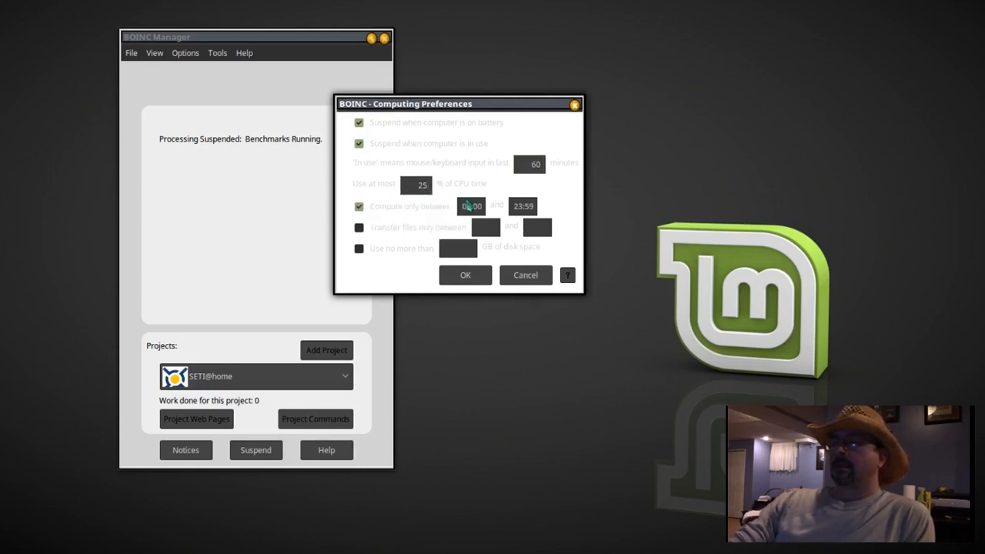
pyautogui.moveTo(471, 206)
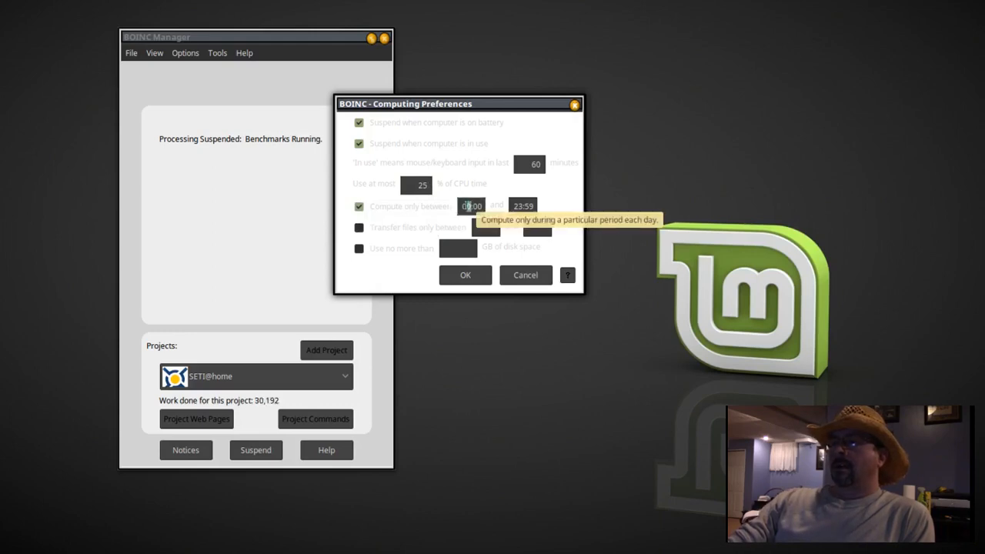
pyautogui.moveTo(474, 230)
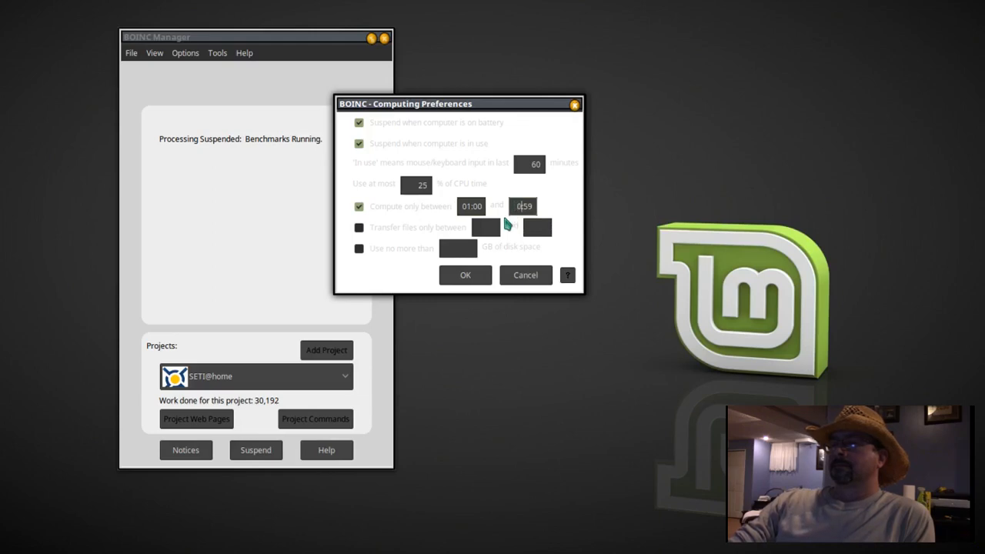
pyautogui.write('02:59')
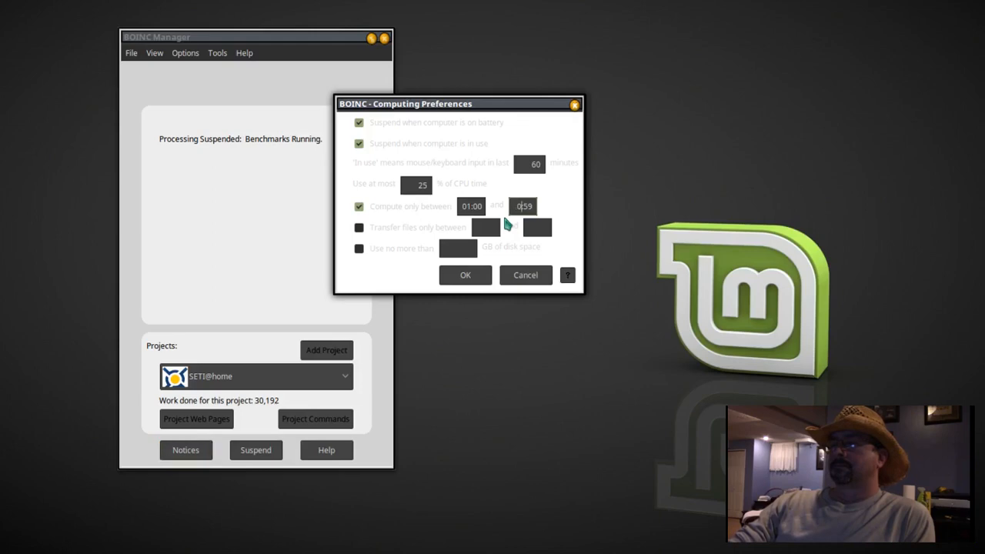
pyautogui.write('05:59')
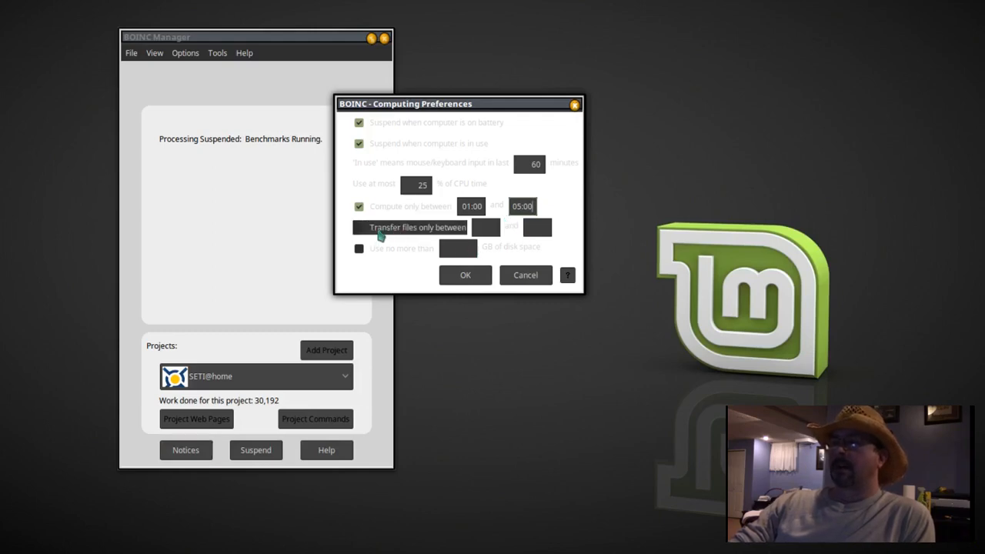
pyautogui.click(359, 227)
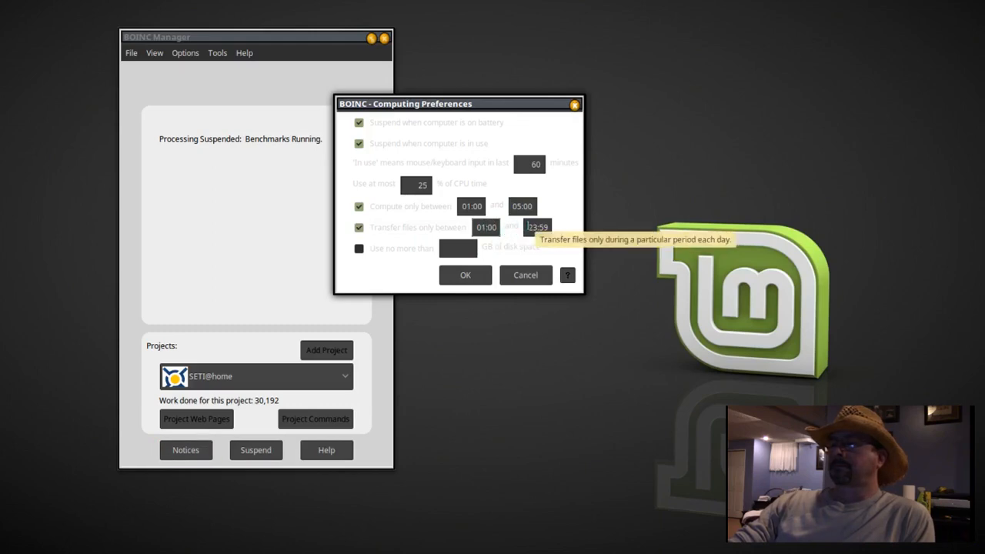
pyautogui.click(538, 228)
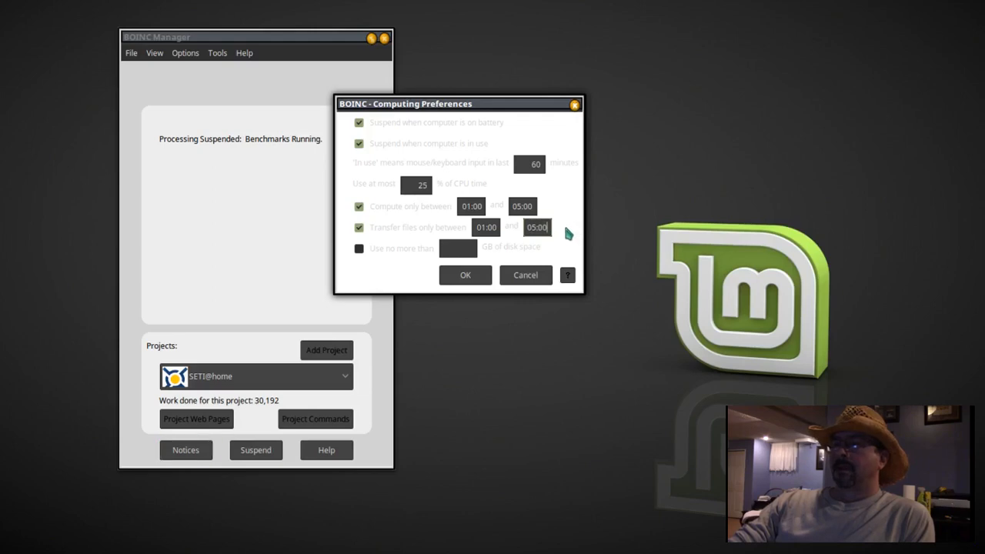
pyautogui.moveTo(360, 248)
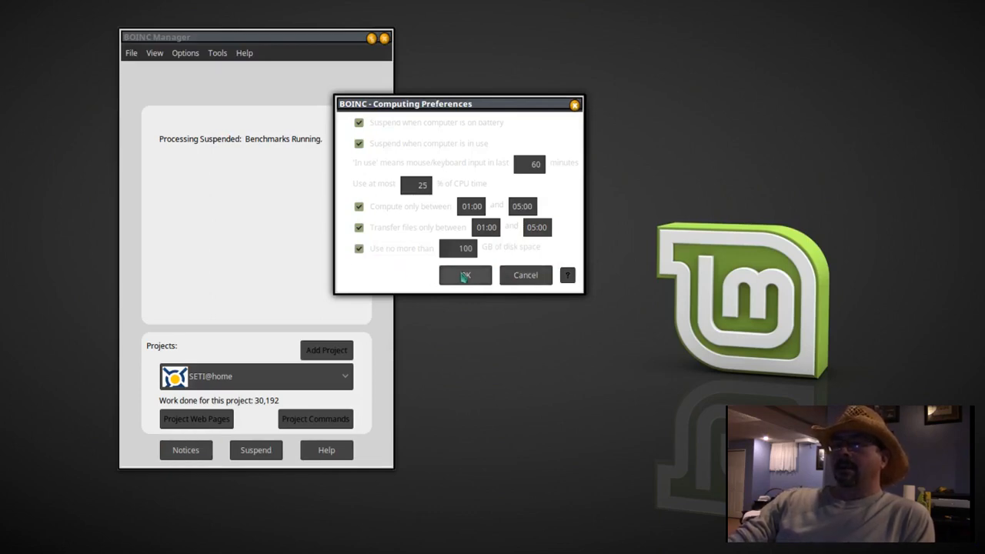
pyautogui.click(465, 274)
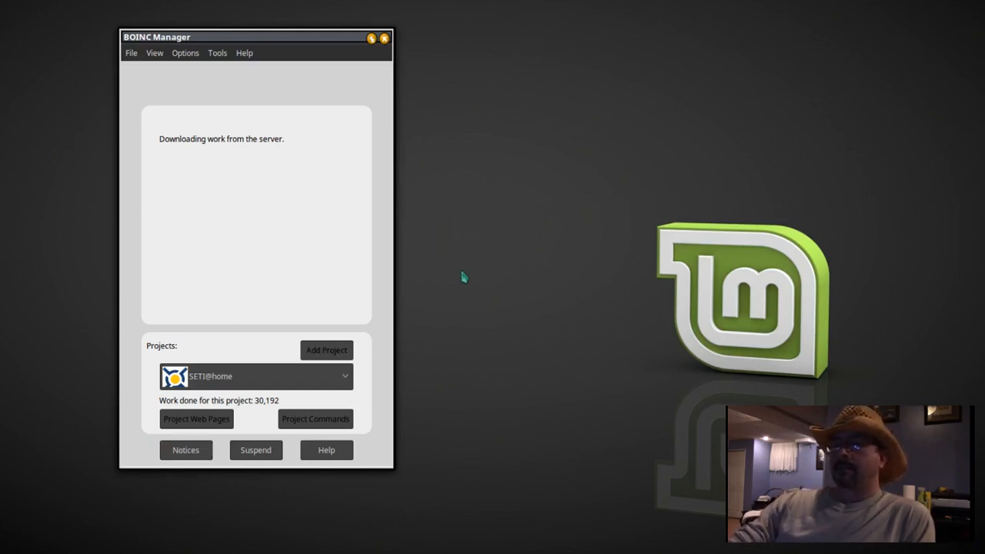
pyautogui.click(184, 449)
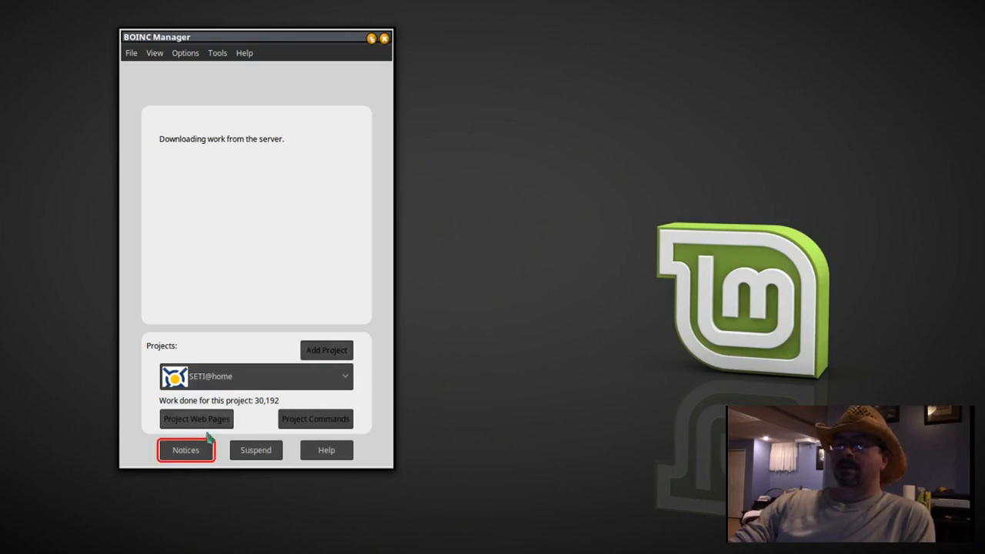
pyautogui.click(185, 450)
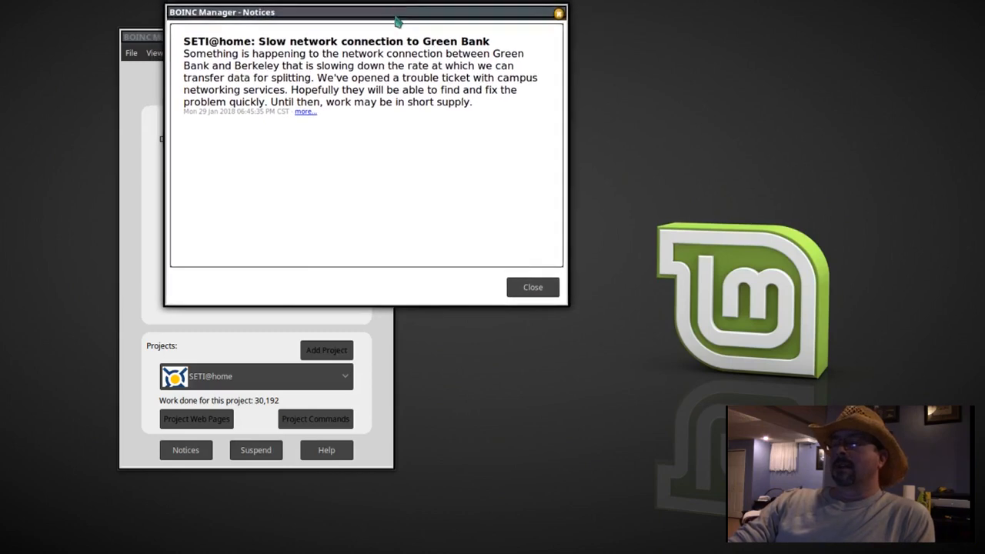
pyautogui.moveTo(397, 27)
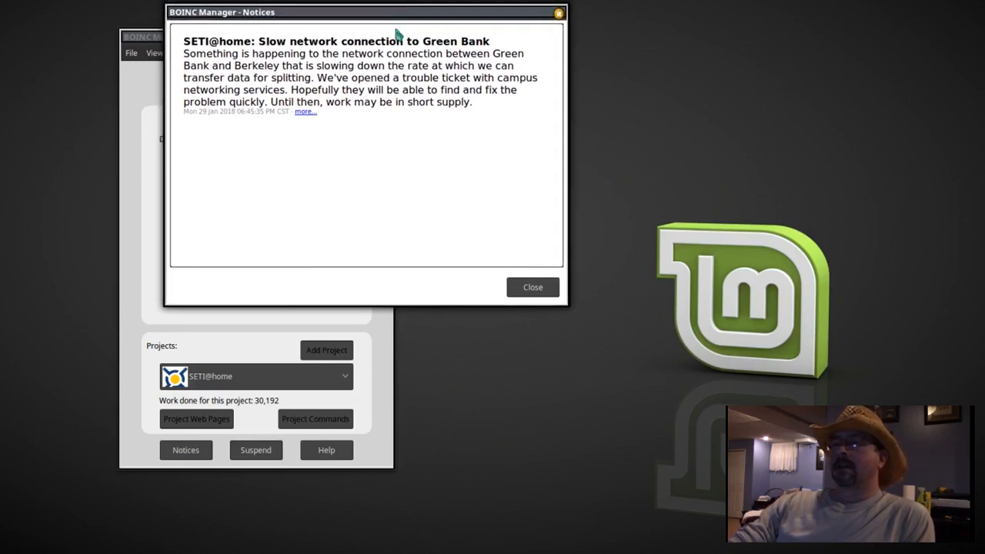
pyautogui.moveTo(389, 80)
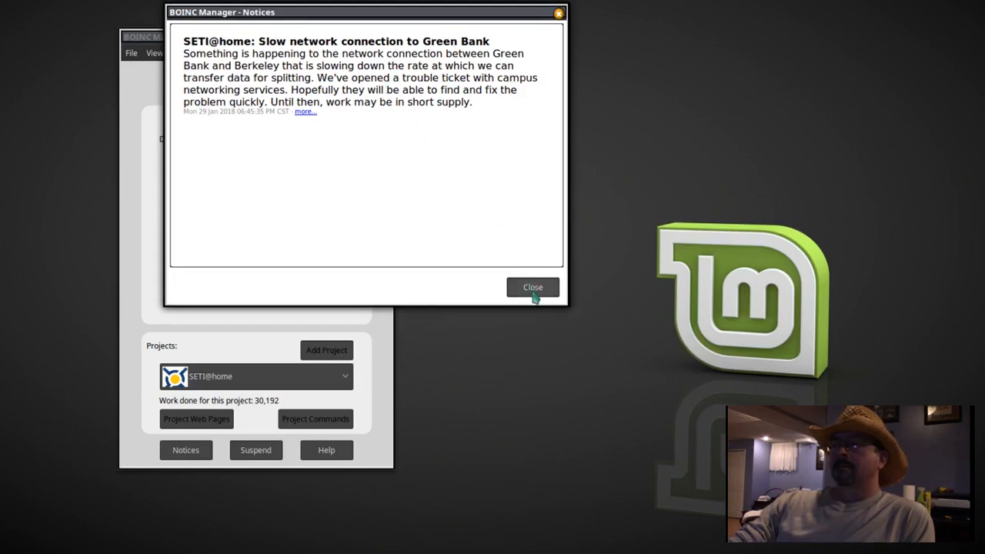
pyautogui.click(533, 287)
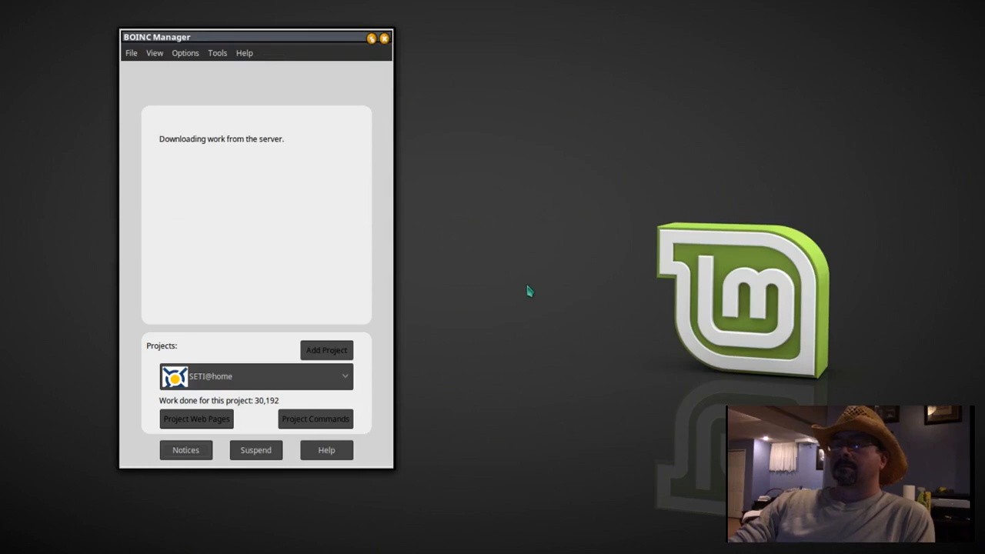
pyautogui.moveTo(772, 268)
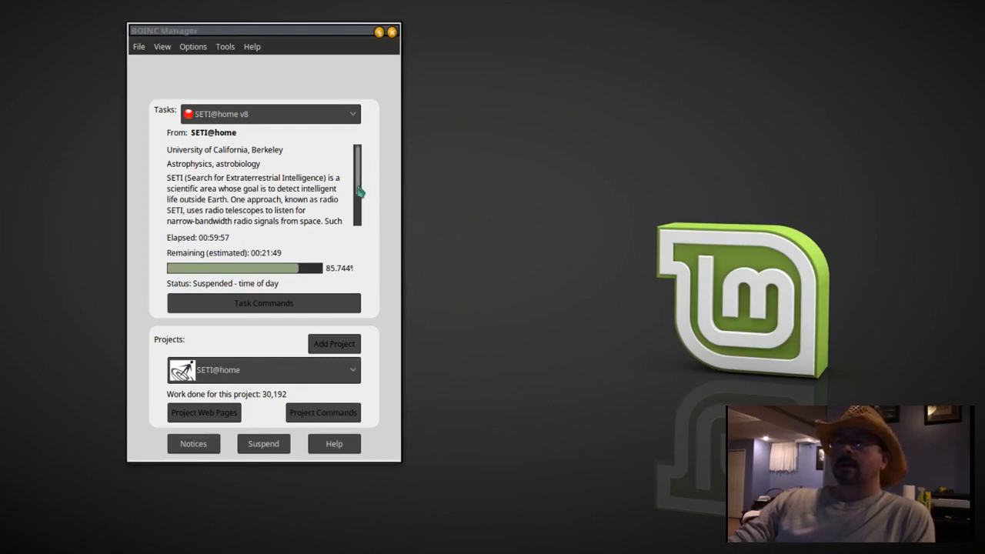
# Step: Scroll the Tasks panel to review the SETI@home v8 task status
pyautogui.scroll(-3)
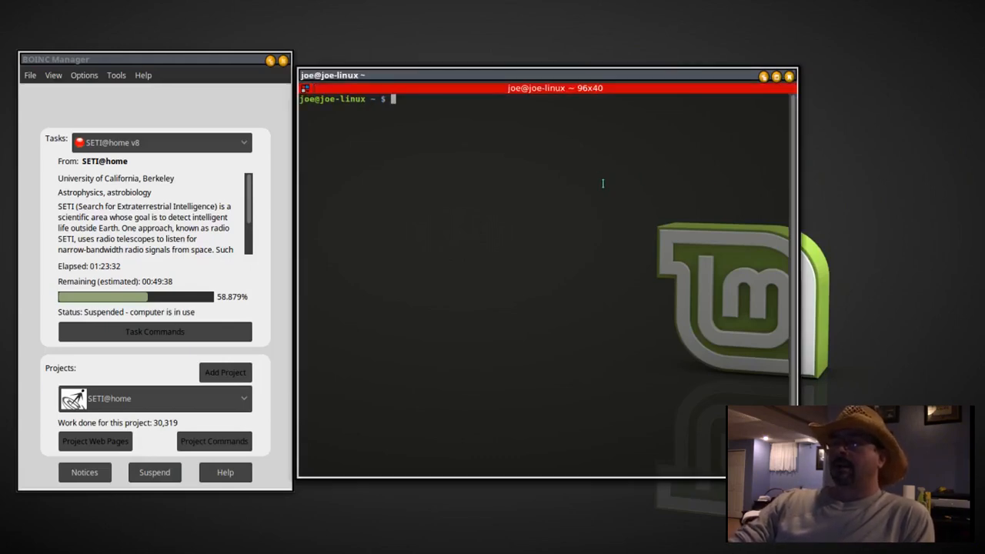
# Step: Run '/etc/init.d/boinc-client restart' and authenticate with the password to restart the client
pyautogui.write('/')
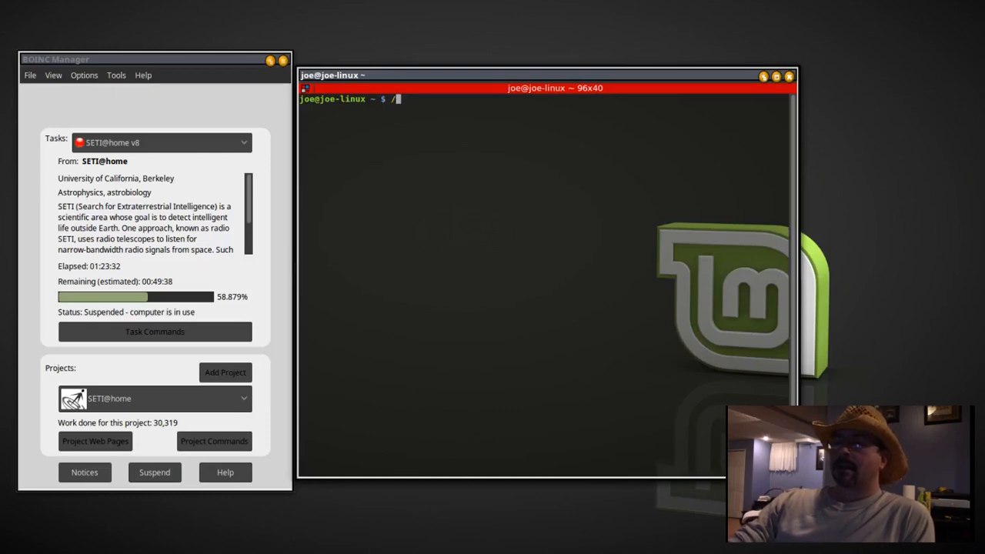
pyautogui.write('etc/')
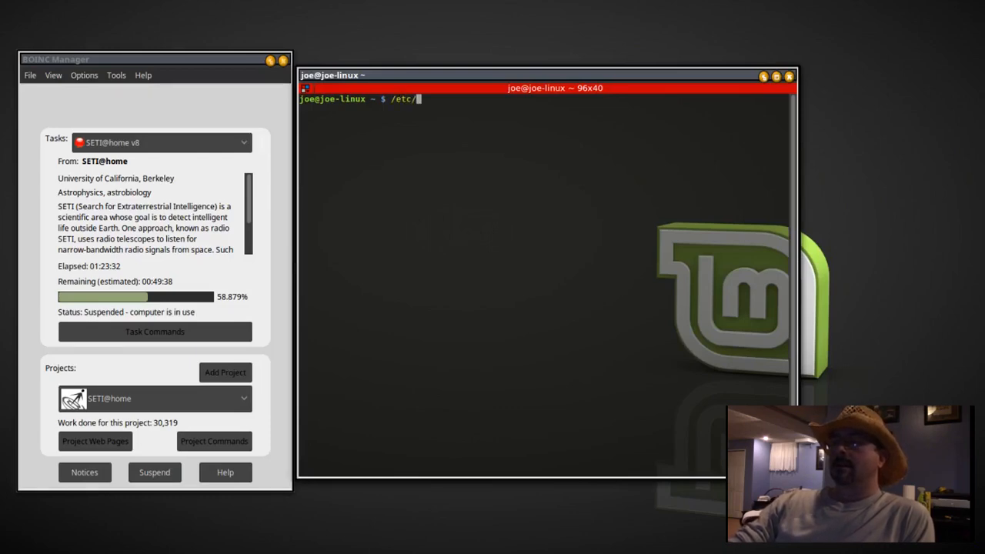
pyautogui.write('init')
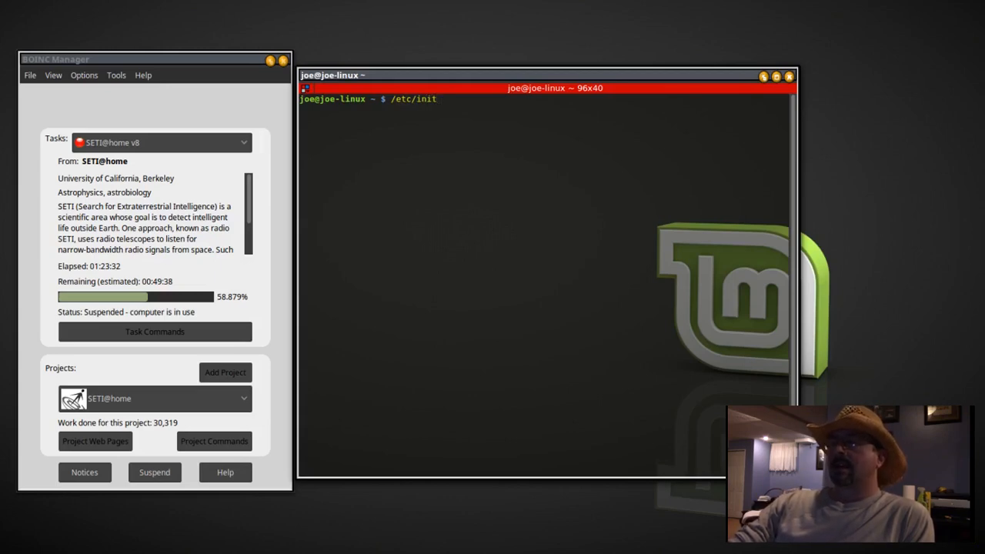
pyautogui.write('.d/')
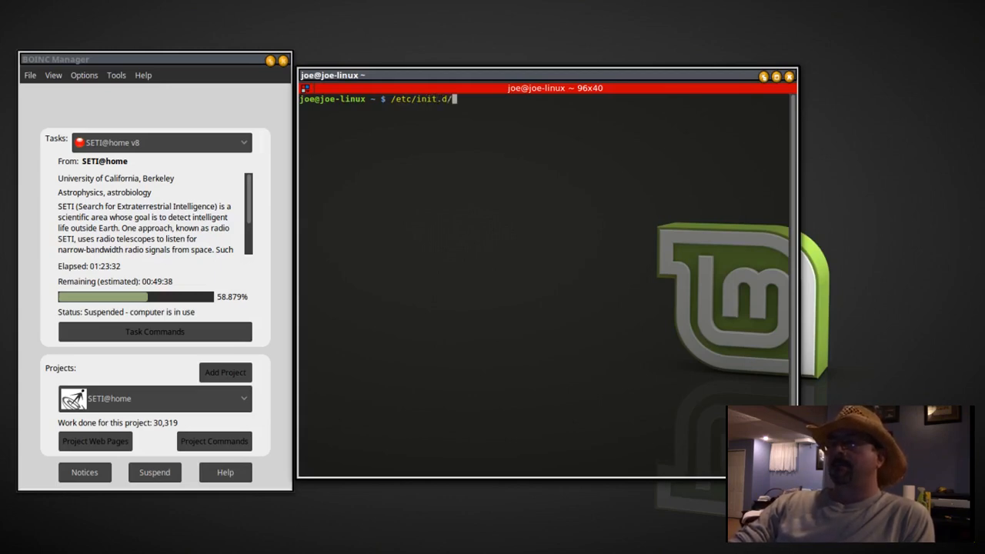
pyautogui.write('boin')
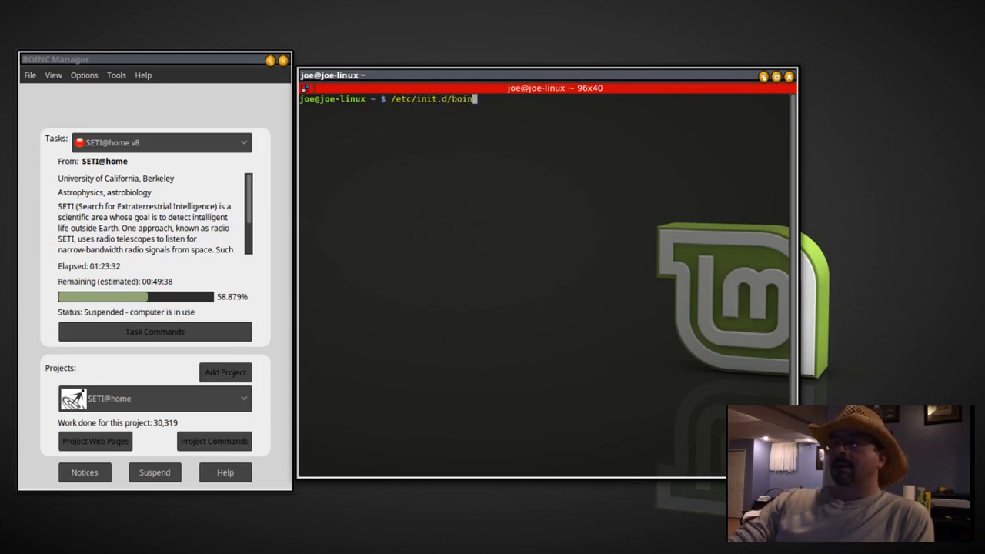
pyautogui.write('c-cli')
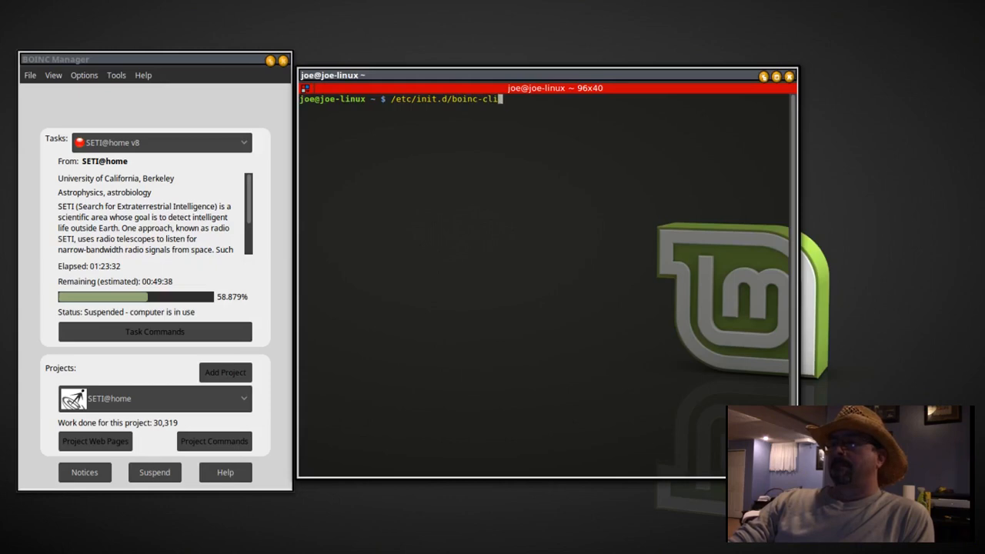
pyautogui.write('ent')
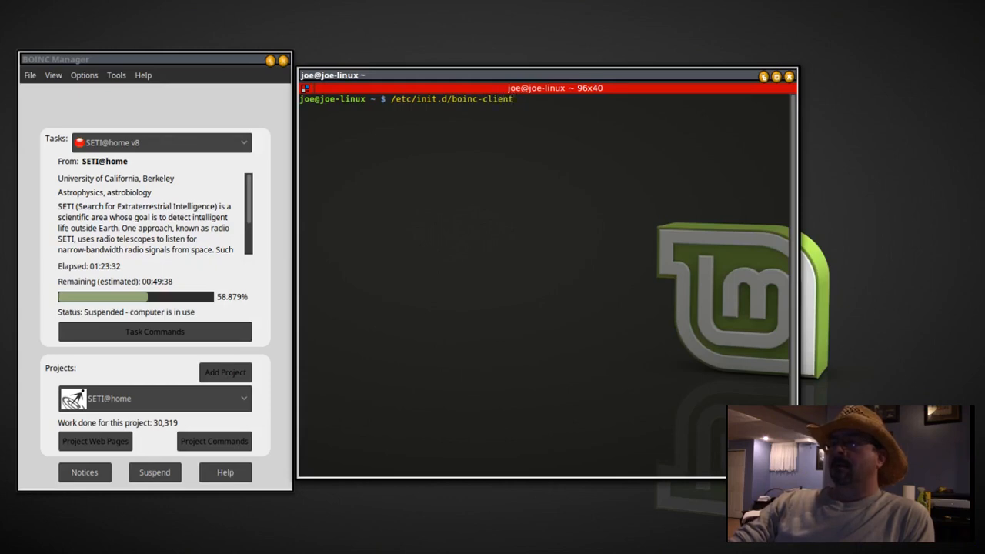
pyautogui.write('restart')
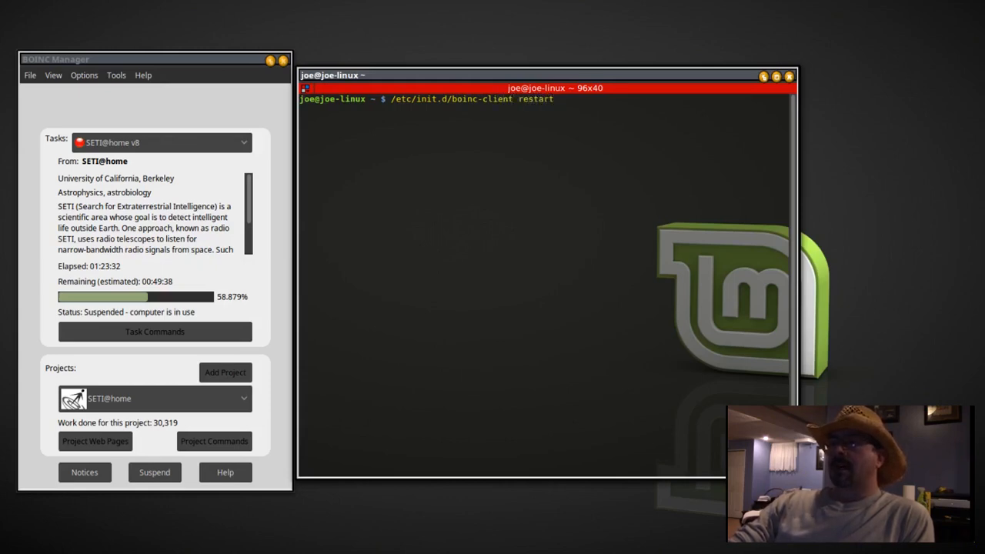
pyautogui.press('Return')
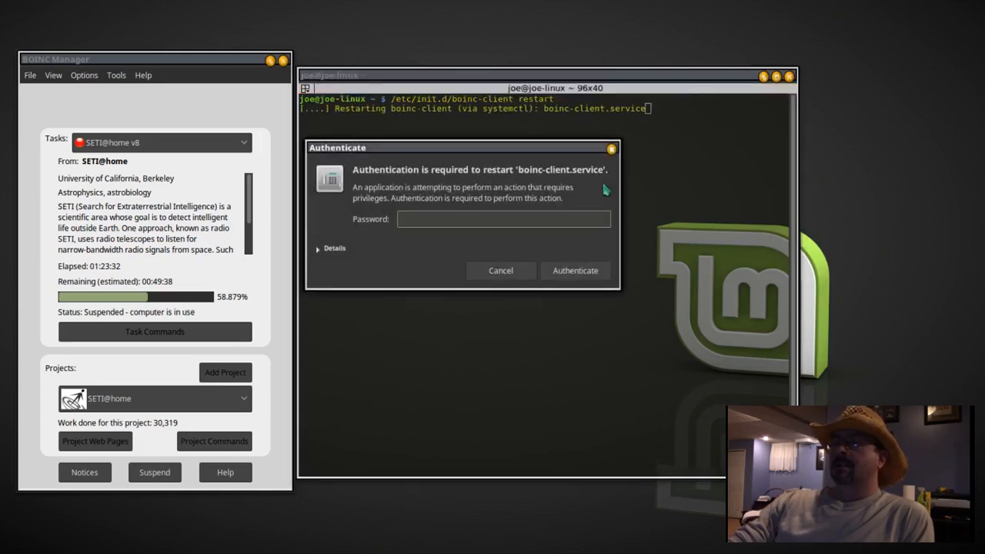
pyautogui.write('••••••')
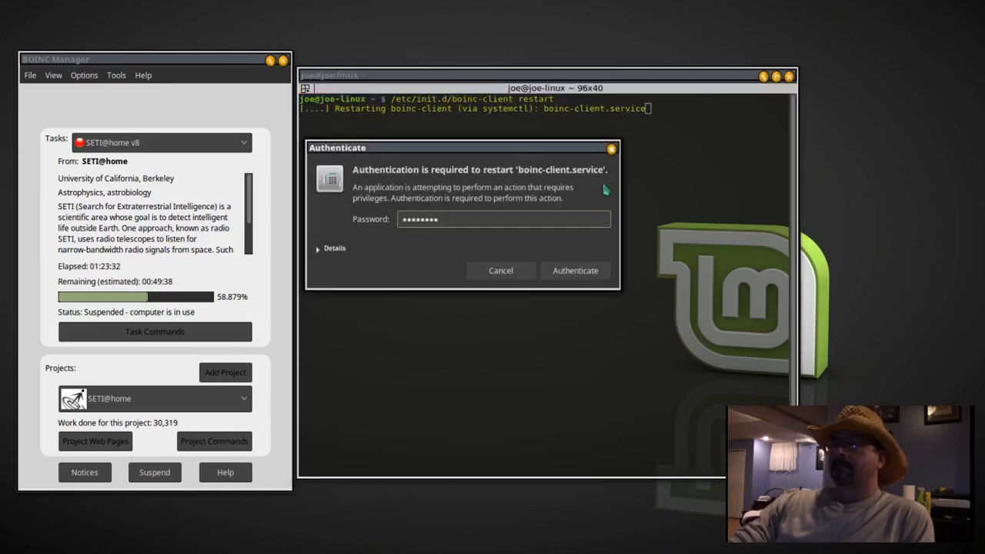
pyautogui.click(574, 271)
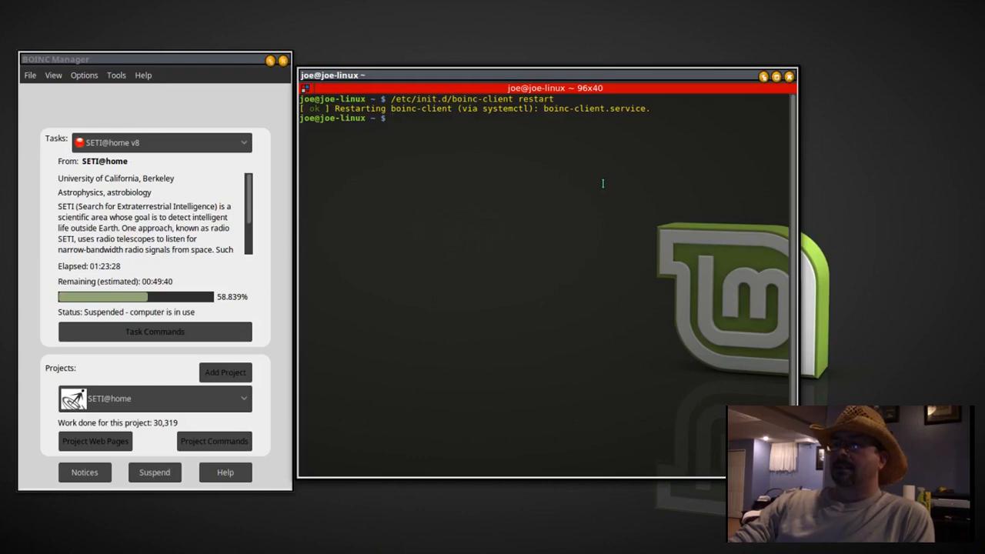
# Step: Run /etc/init.d/boinc-client status in Terminal to check the BOINC client
pyautogui.write('/')
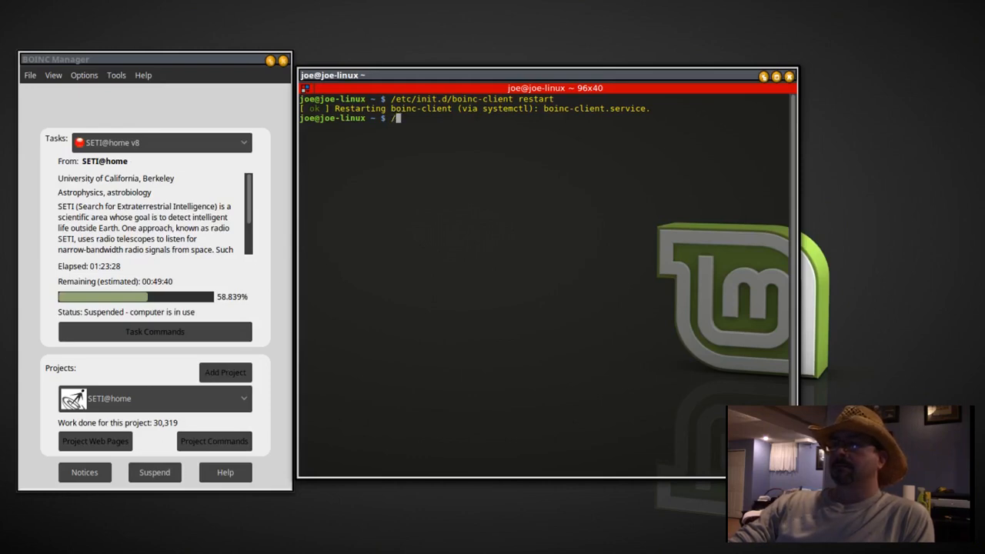
pyautogui.write('etc/')
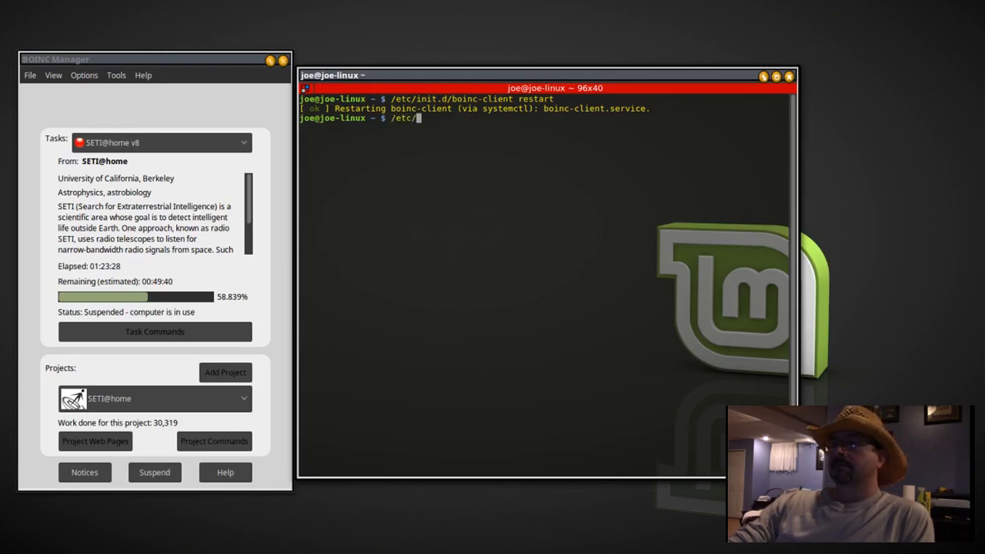
pyautogui.write('init.d')
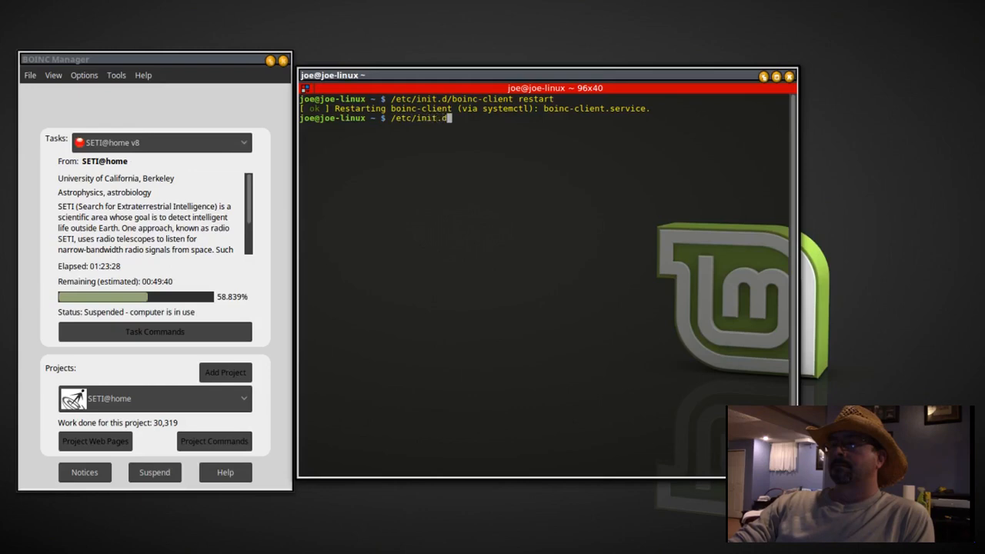
pyautogui.write('boinc-clien')
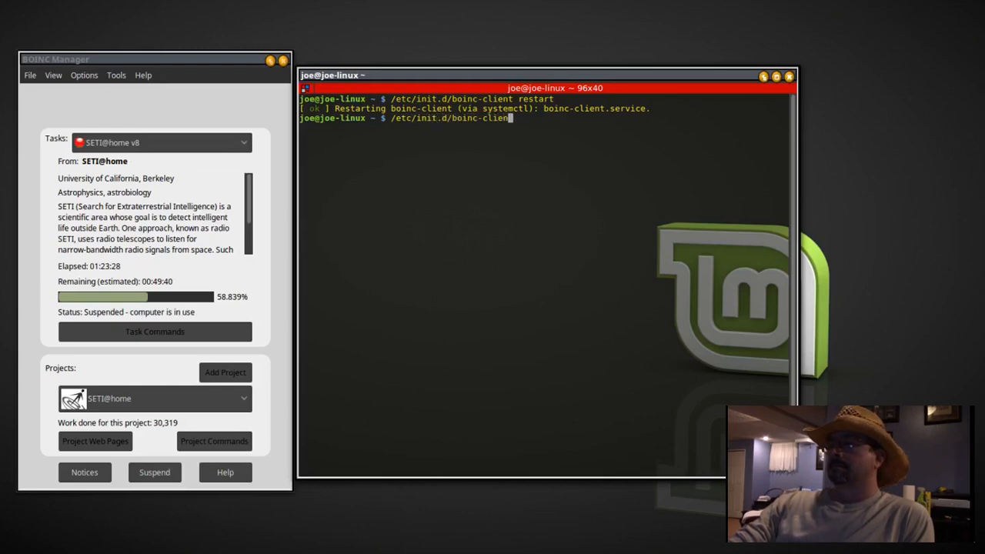
pyautogui.write('sta')
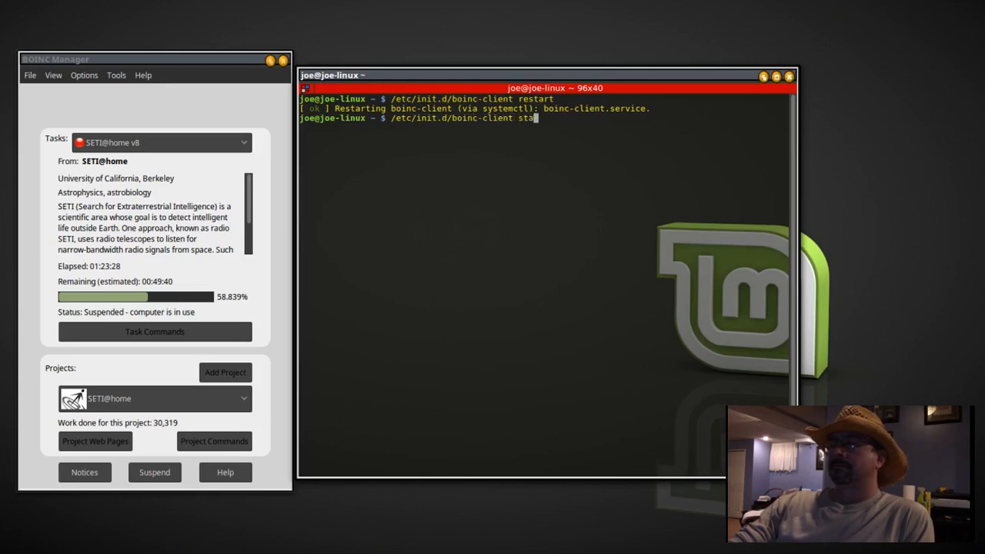
pyautogui.write('tus')
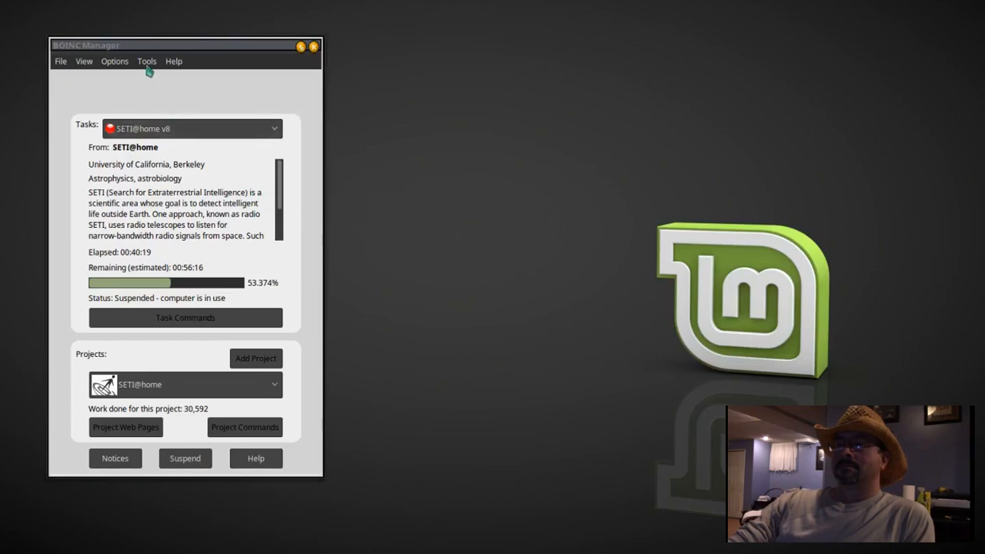
pyautogui.click(160, 61)
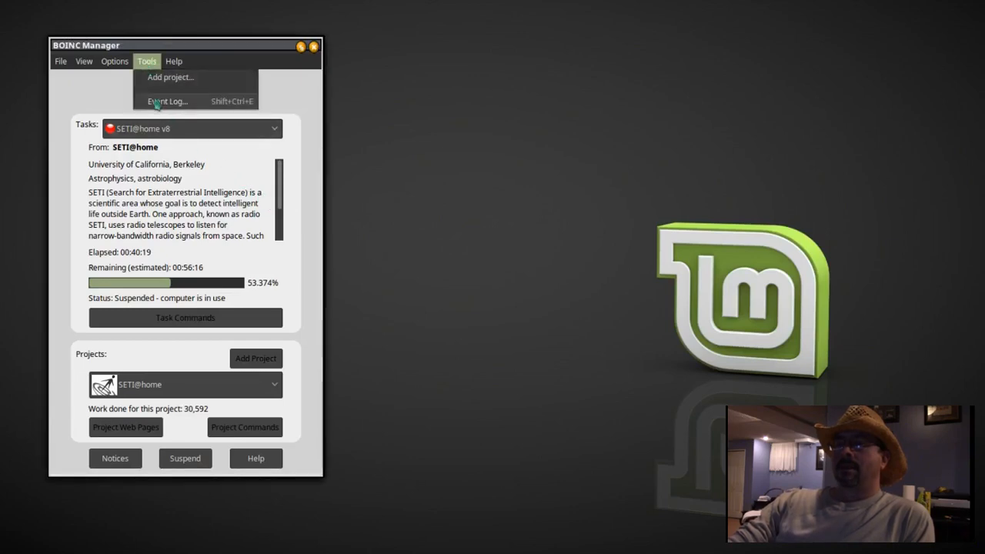
pyautogui.click(168, 98)
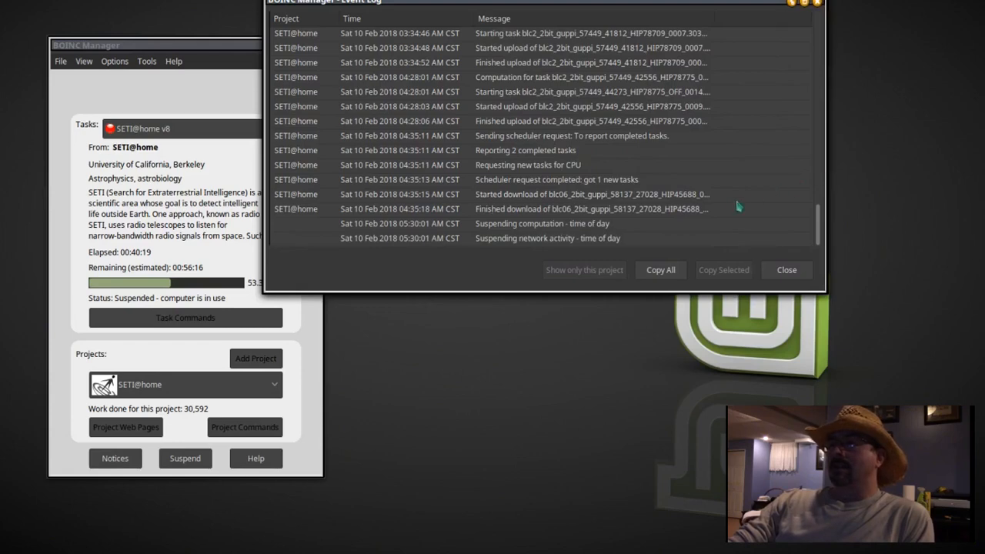
pyautogui.moveTo(604, 154)
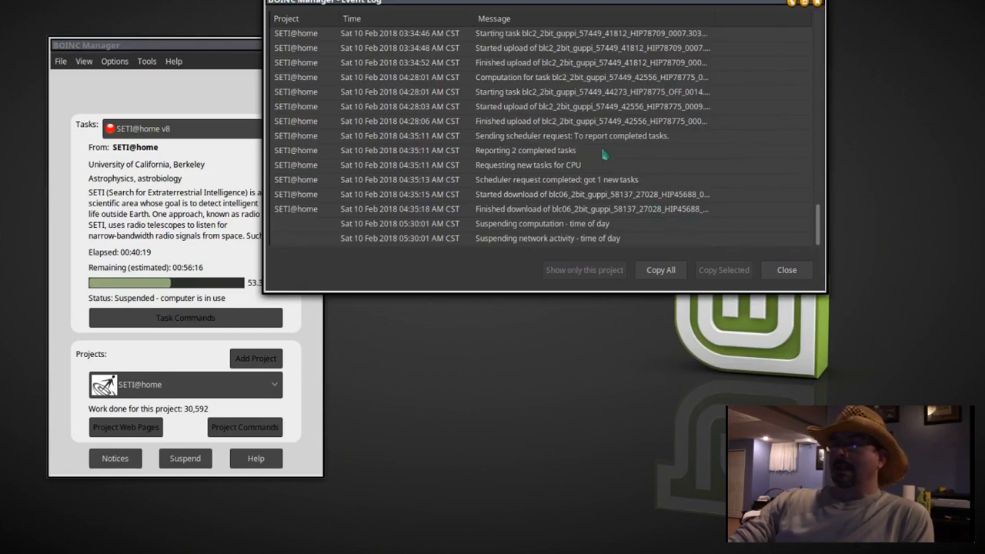
pyautogui.moveTo(531, 65)
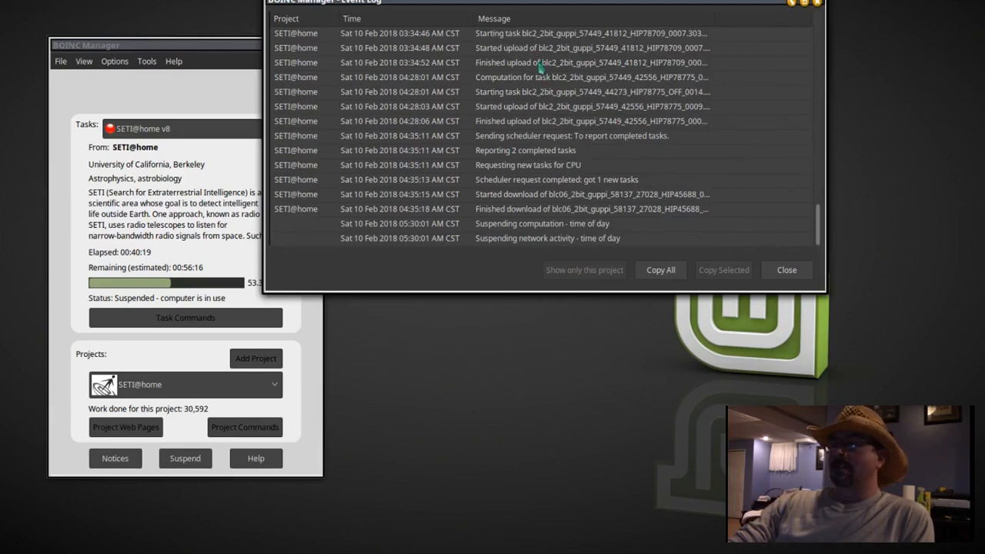
pyautogui.moveTo(545, 83)
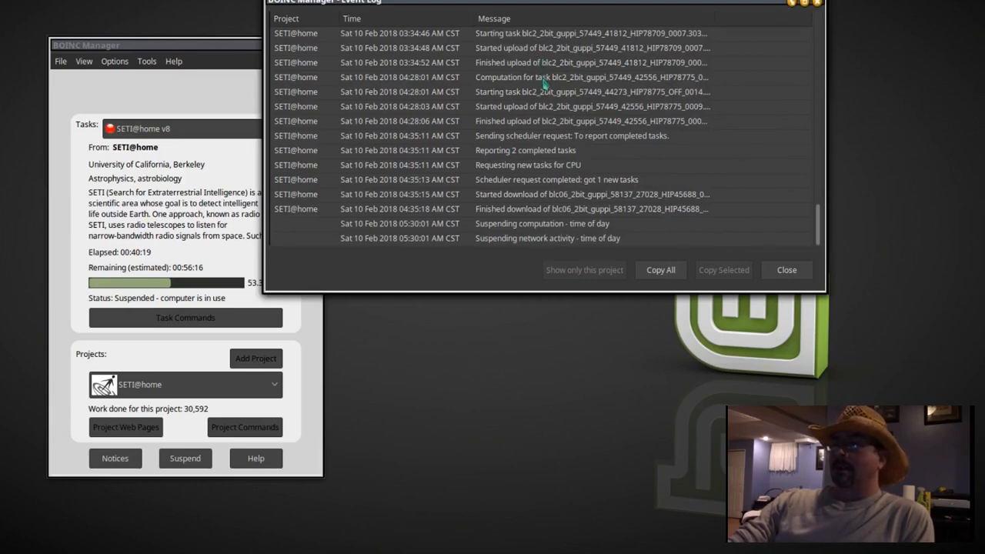
pyautogui.click(547, 77)
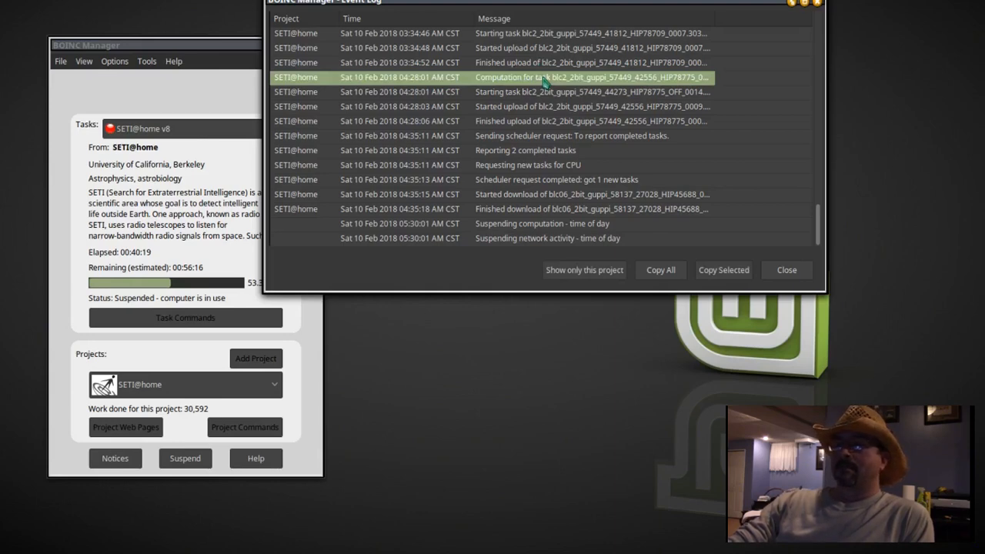
pyautogui.moveTo(557, 145)
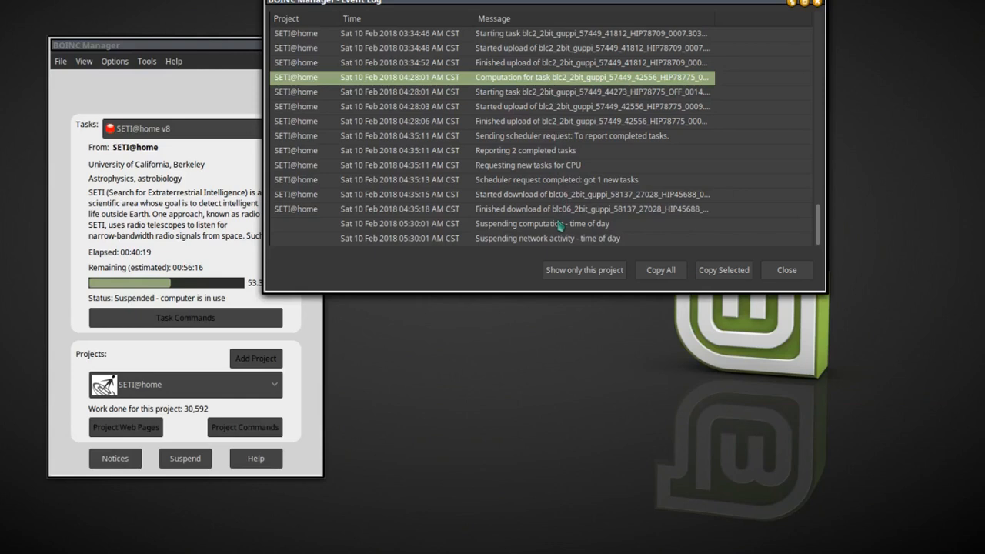
pyautogui.moveTo(762, 268)
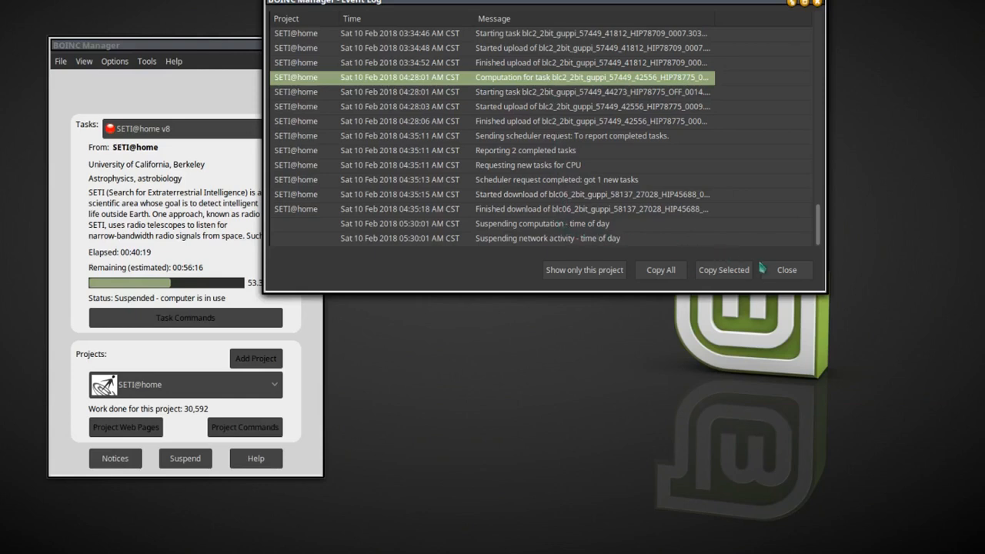
pyautogui.click(785, 269)
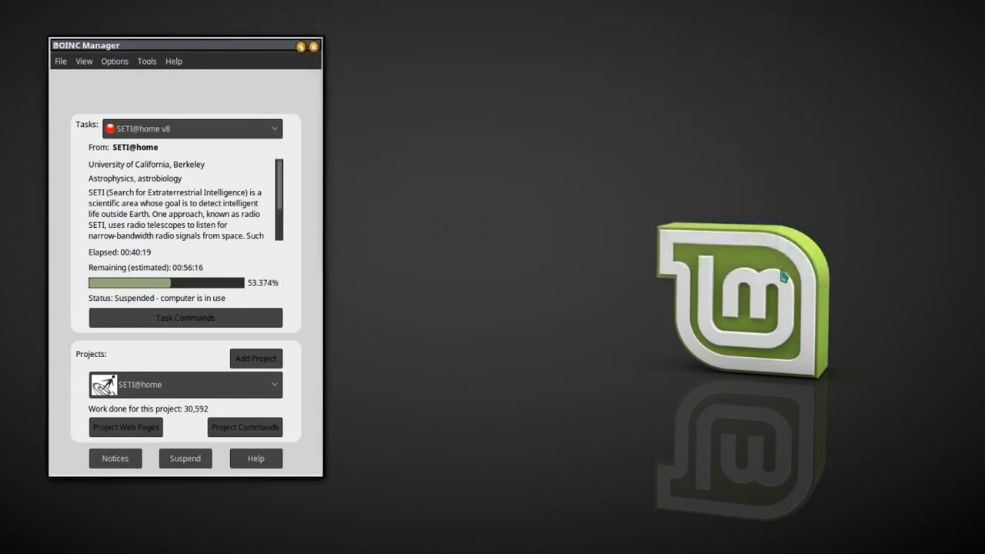